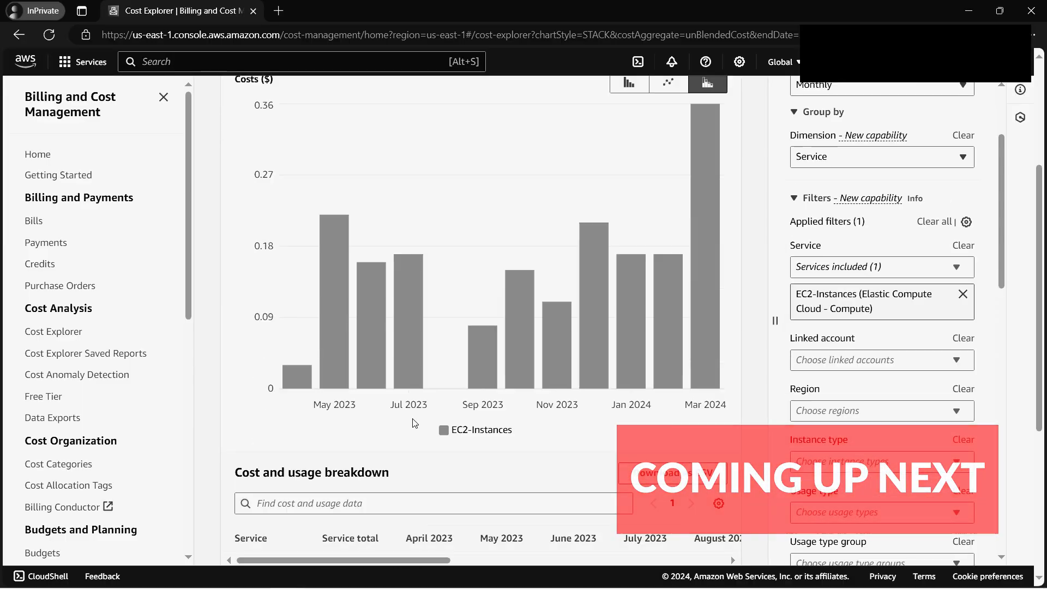
Step: Search the console for 'cost explorer' and open Cost Explorer's cost and usage report
click(963, 245)
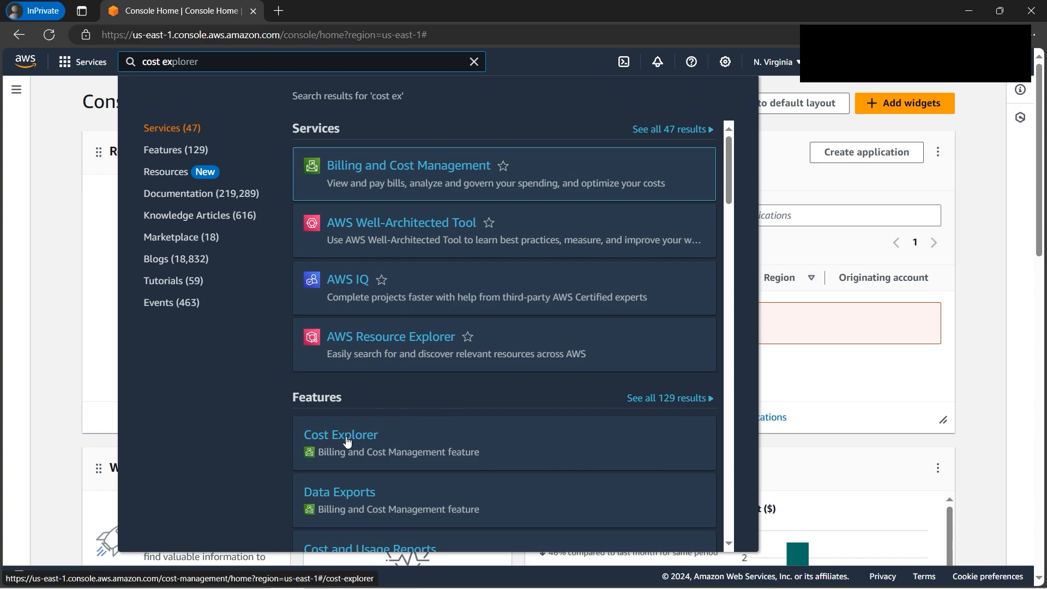
click(341, 434)
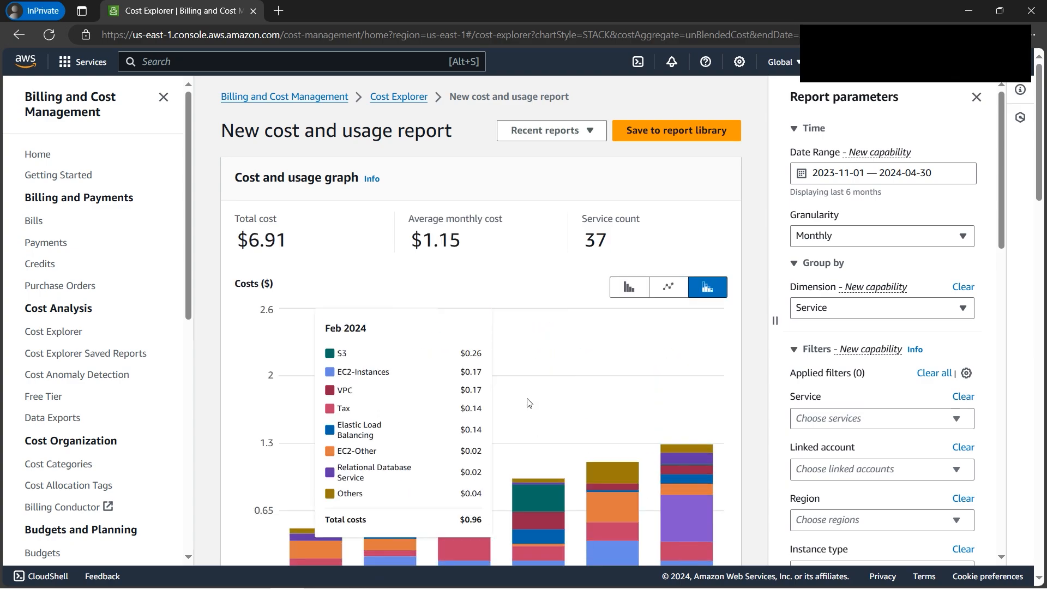
scroll(down, 3)
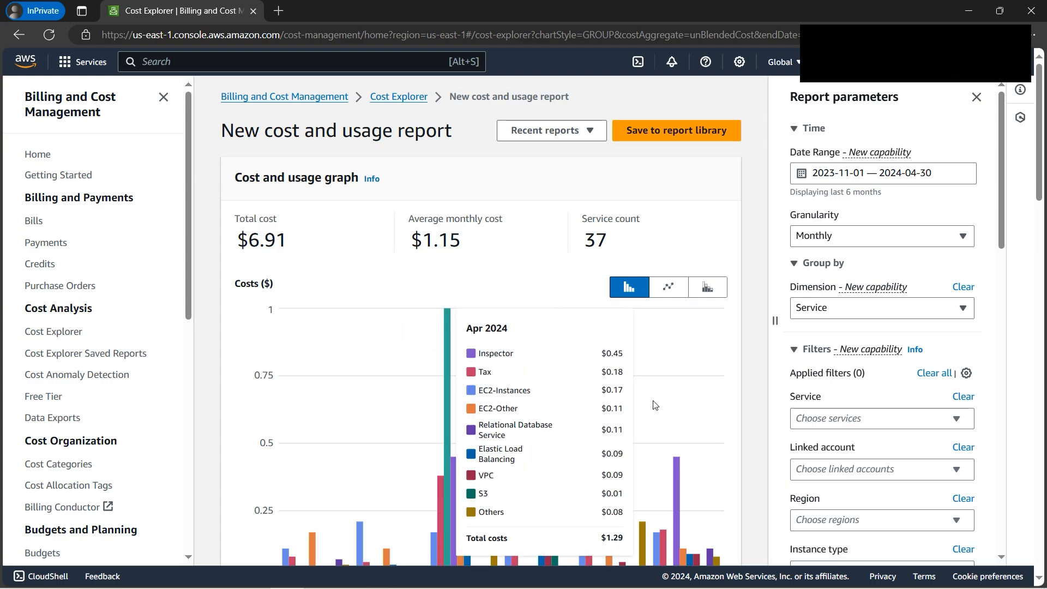
scroll(down, 3)
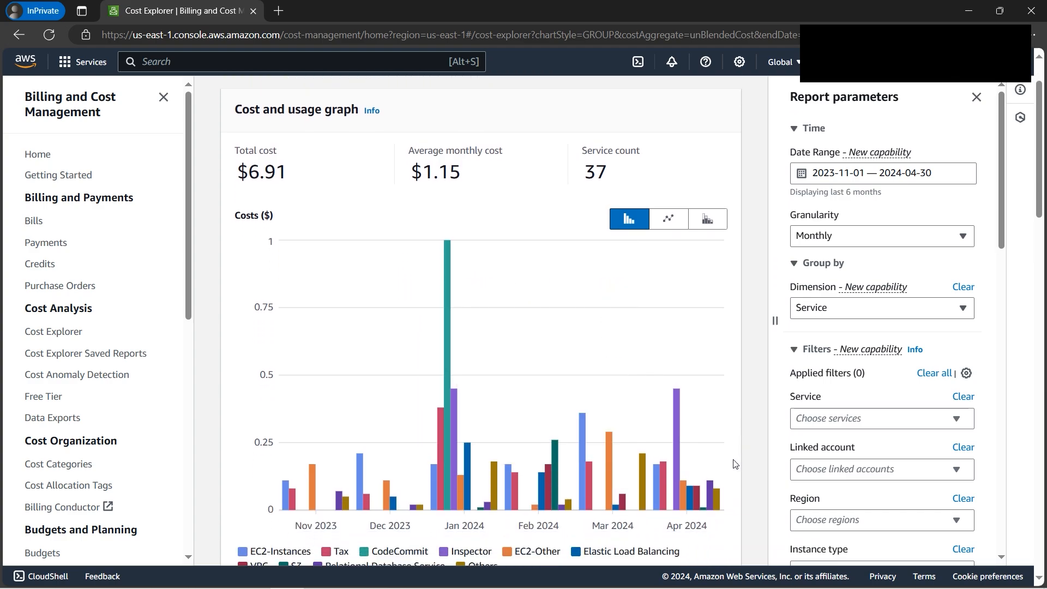
scroll(down, 3)
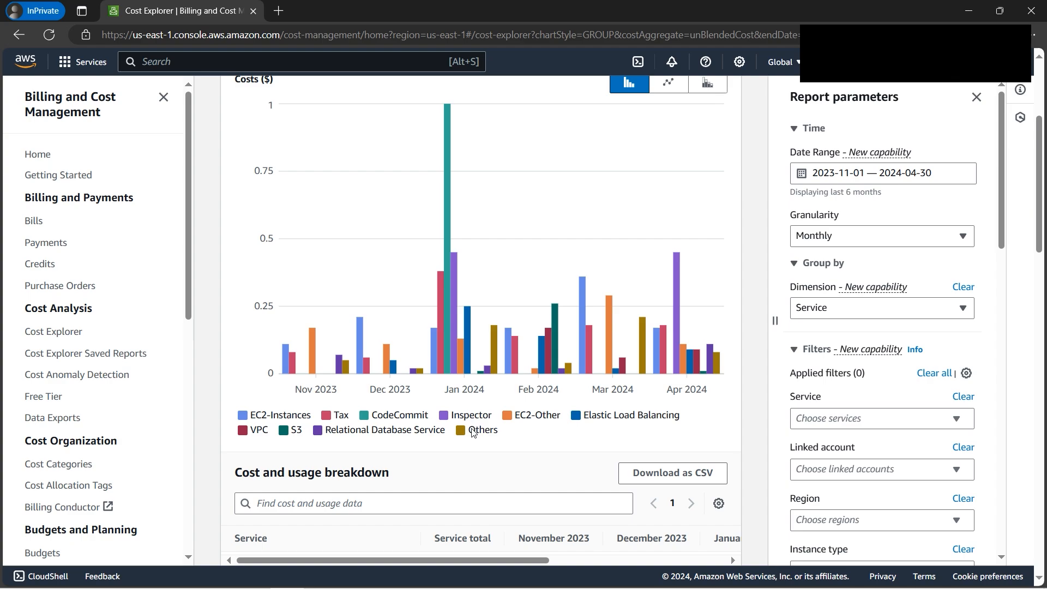
mouse_move(447, 327)
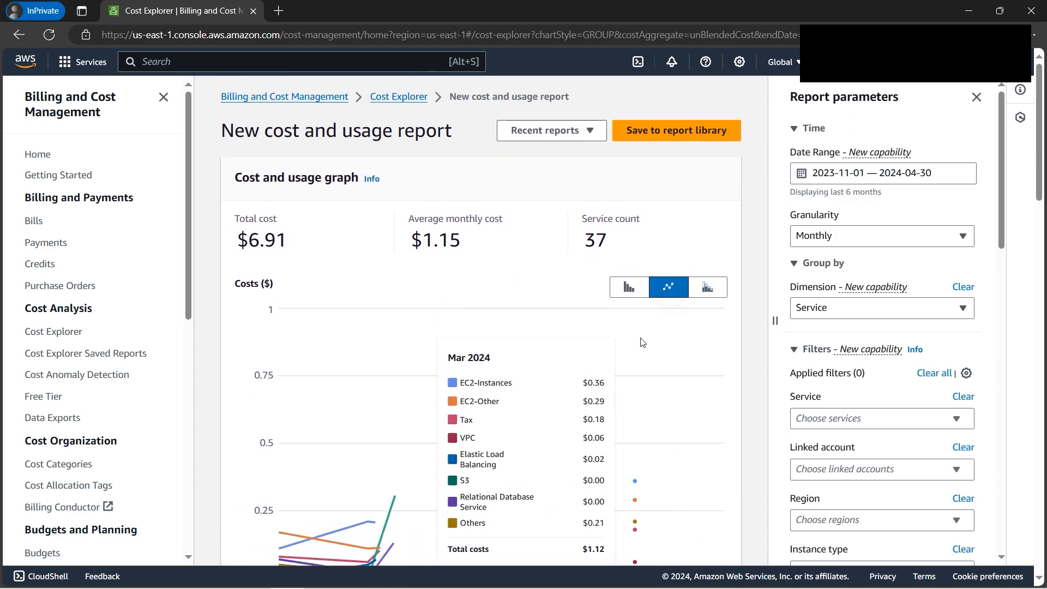
scroll(down, 3)
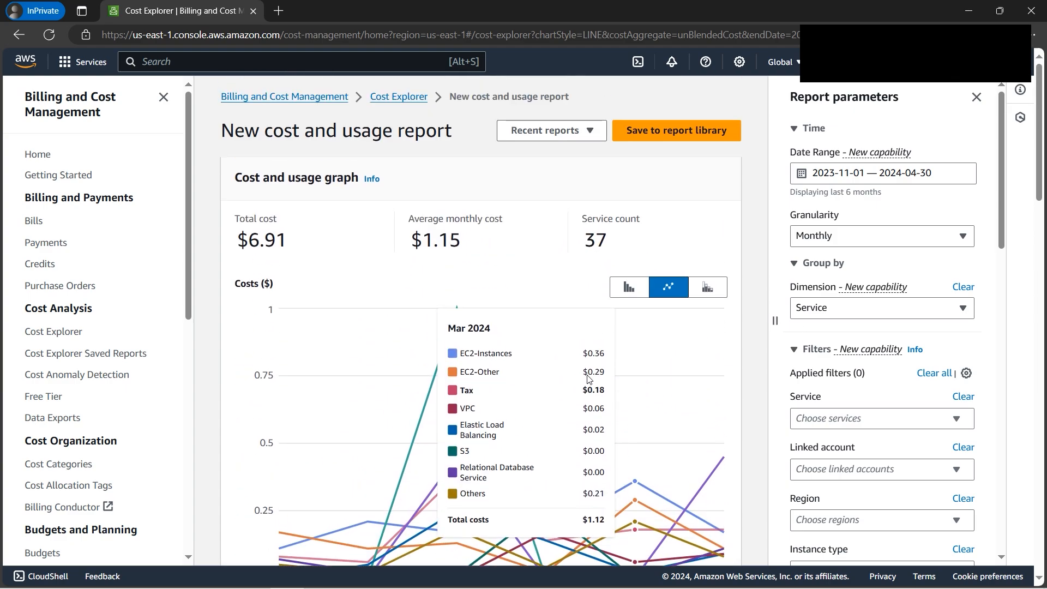
mouse_move(559, 218)
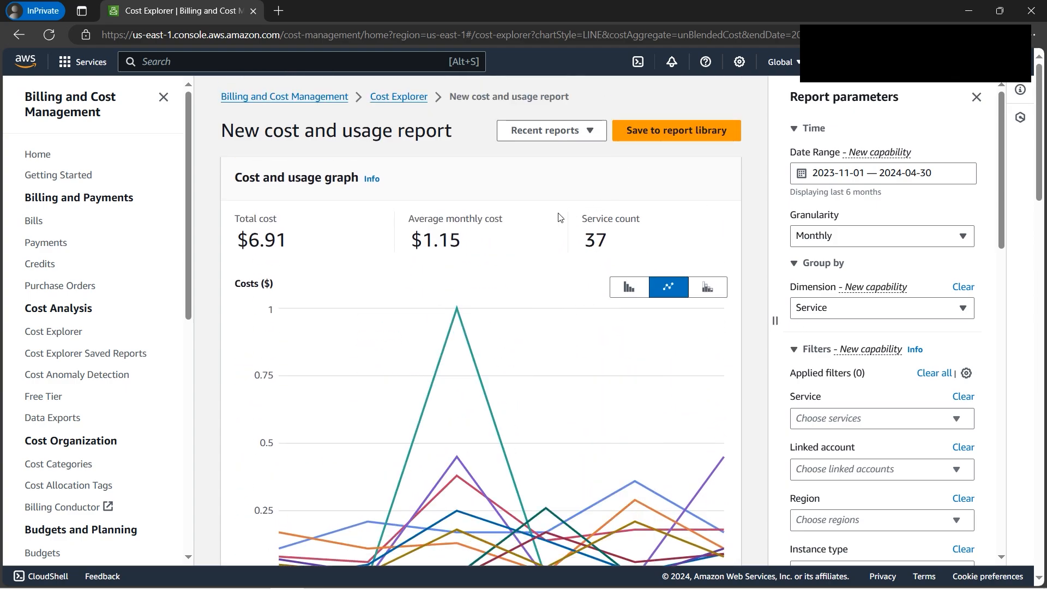
click(707, 287)
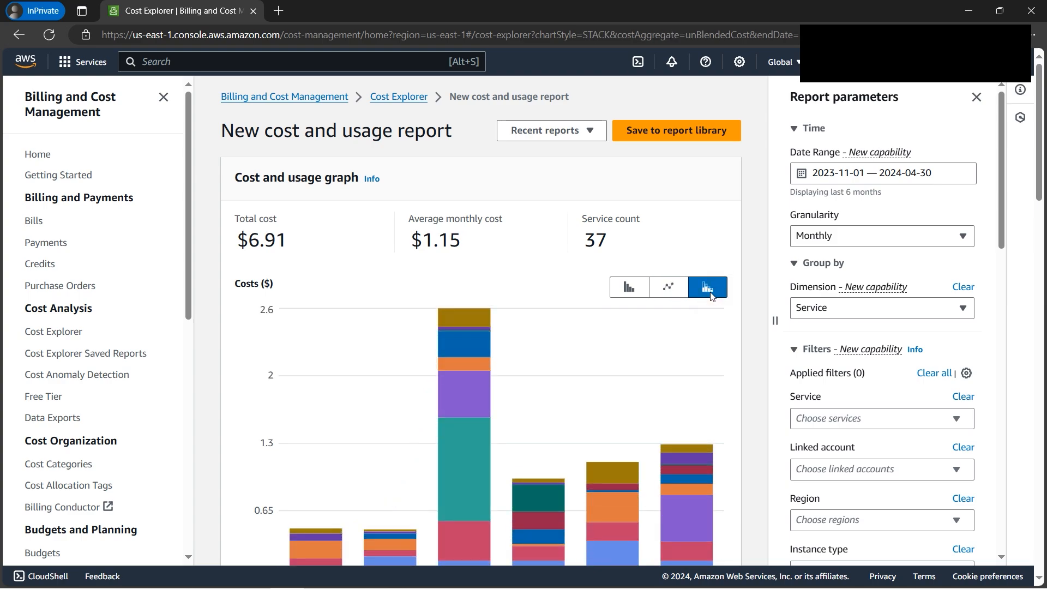
mouse_move(260, 275)
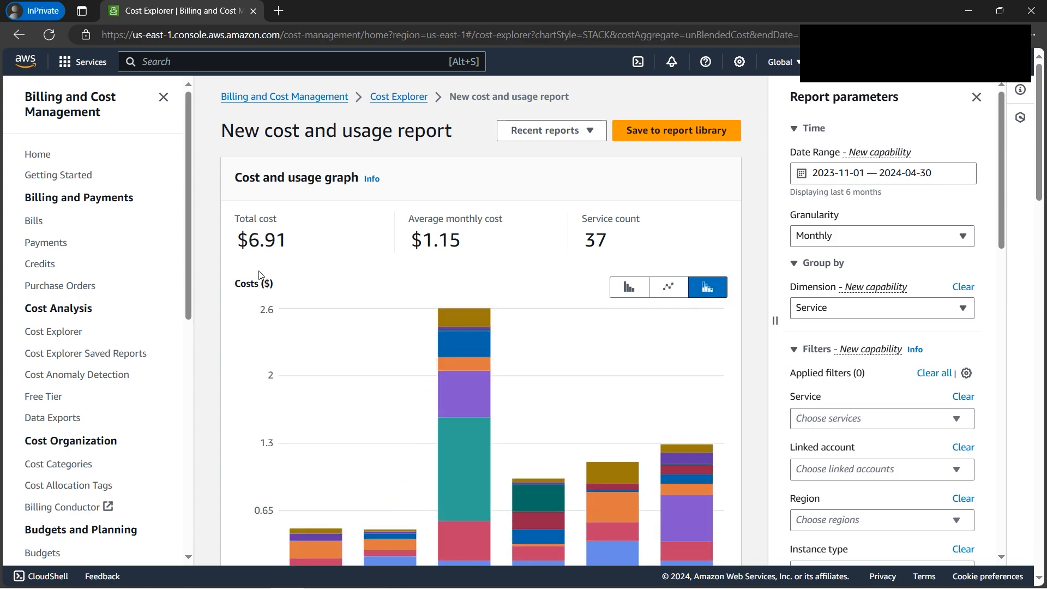
mouse_move(502, 238)
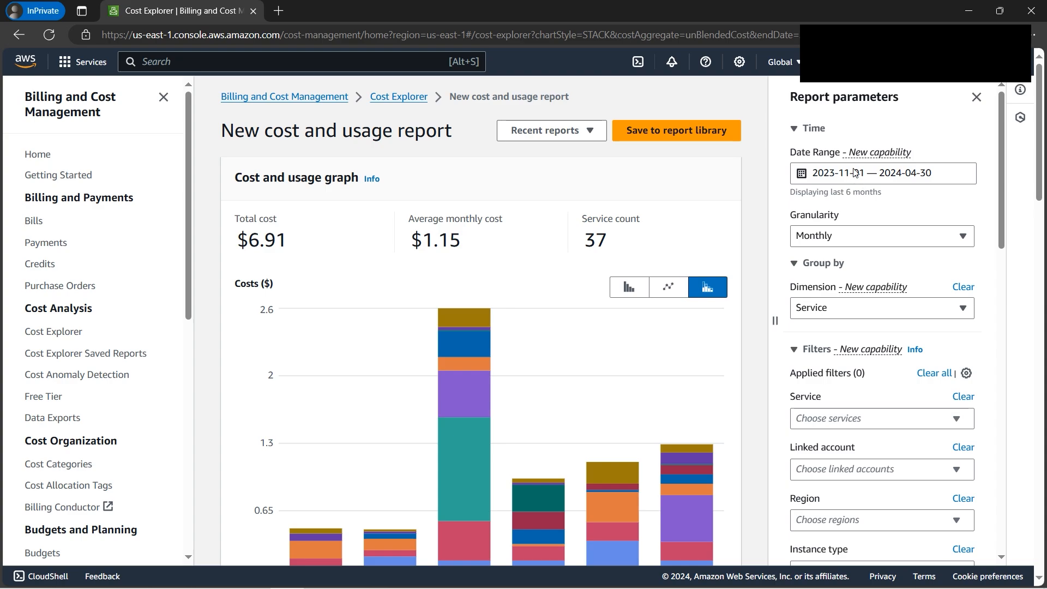
Step: Set the report date range from 2023/04/01 to 2024/03/31 and apply it
click(882, 174)
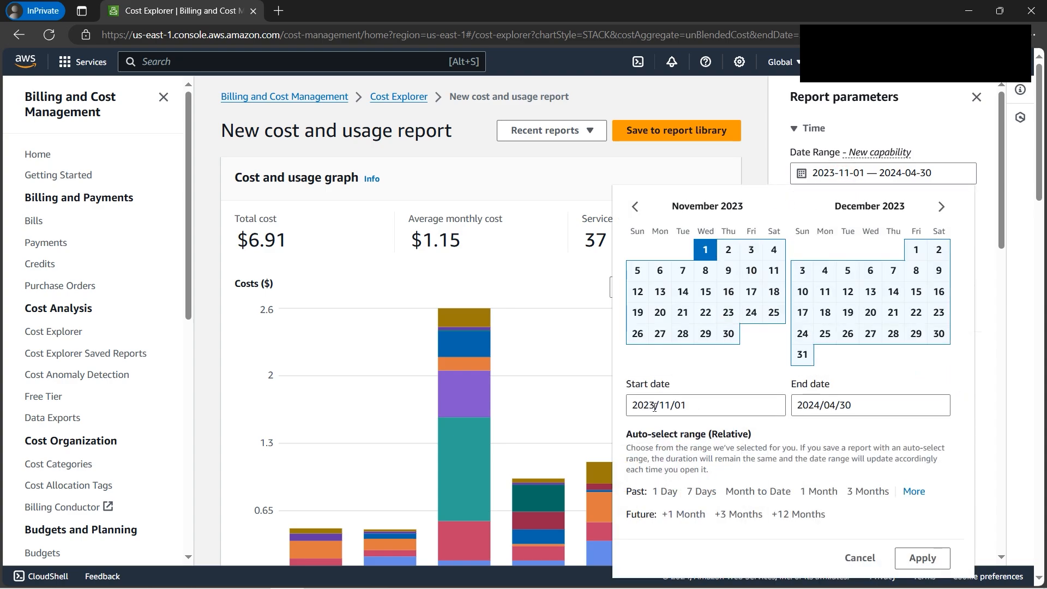
click(671, 405)
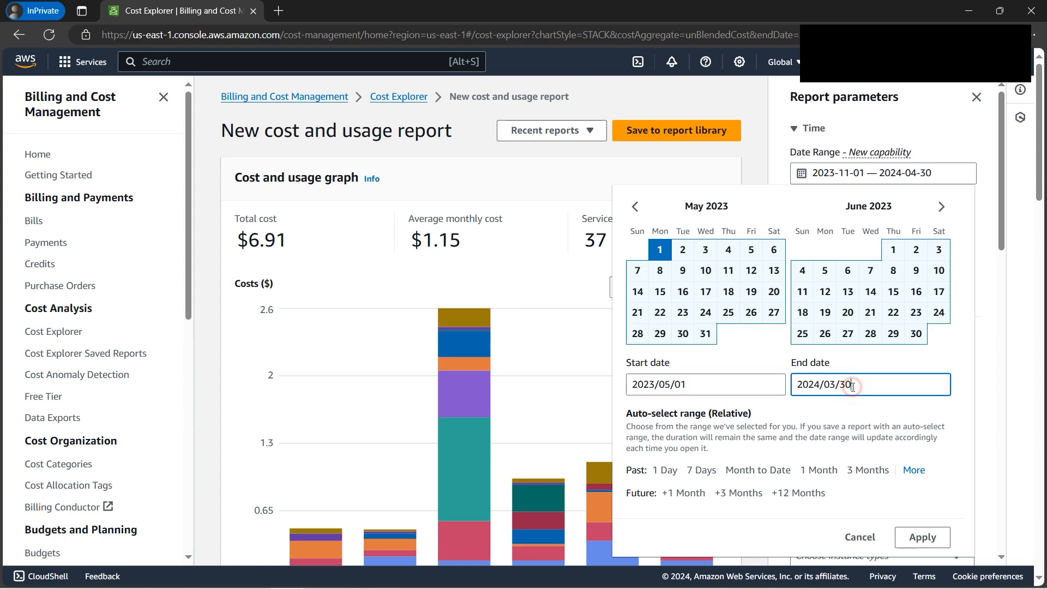
key(Backspace)
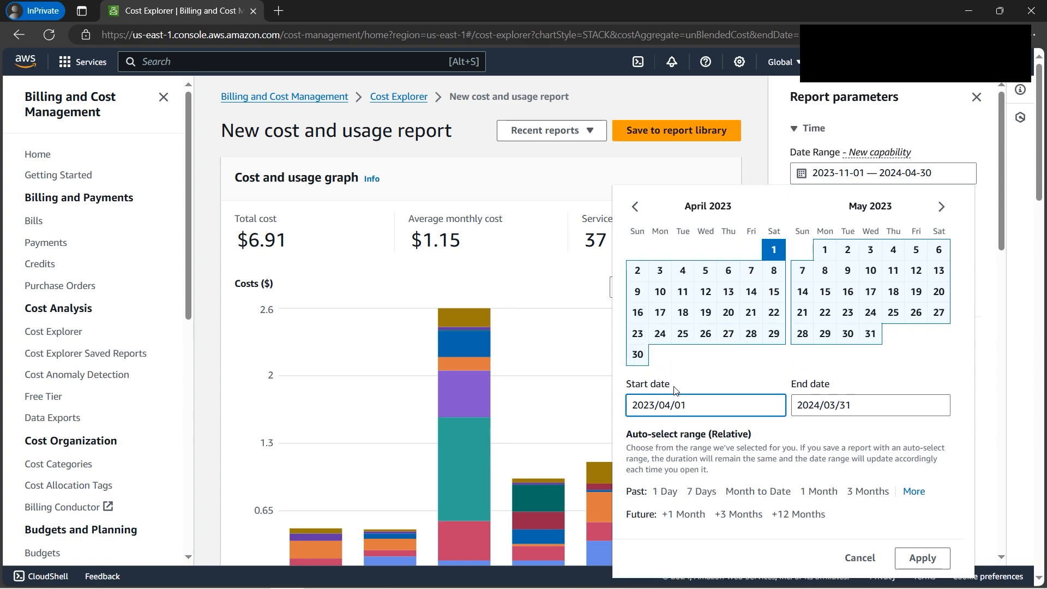
mouse_move(808, 430)
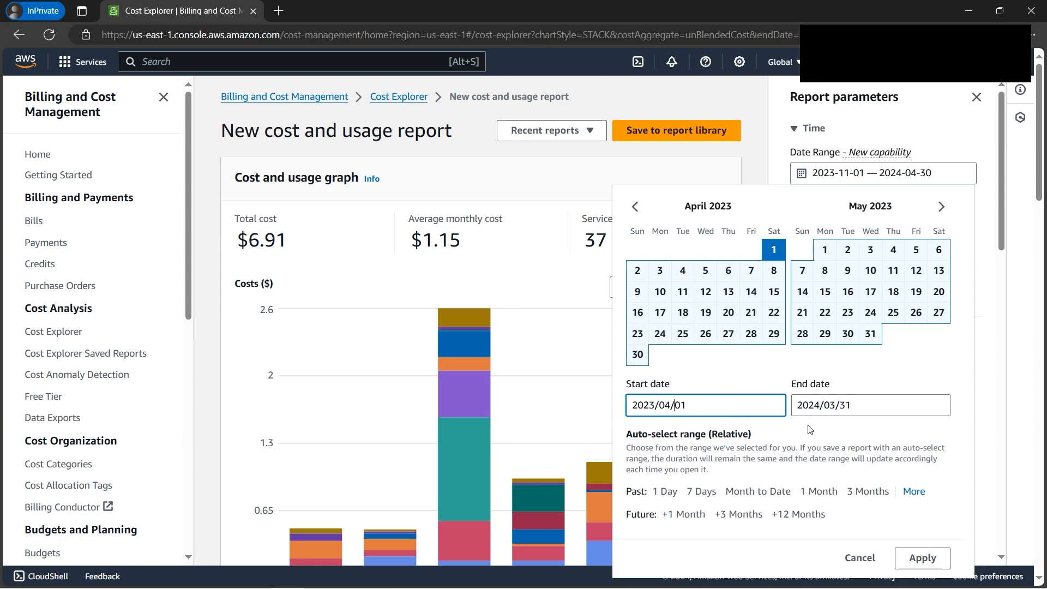
mouse_move(919, 549)
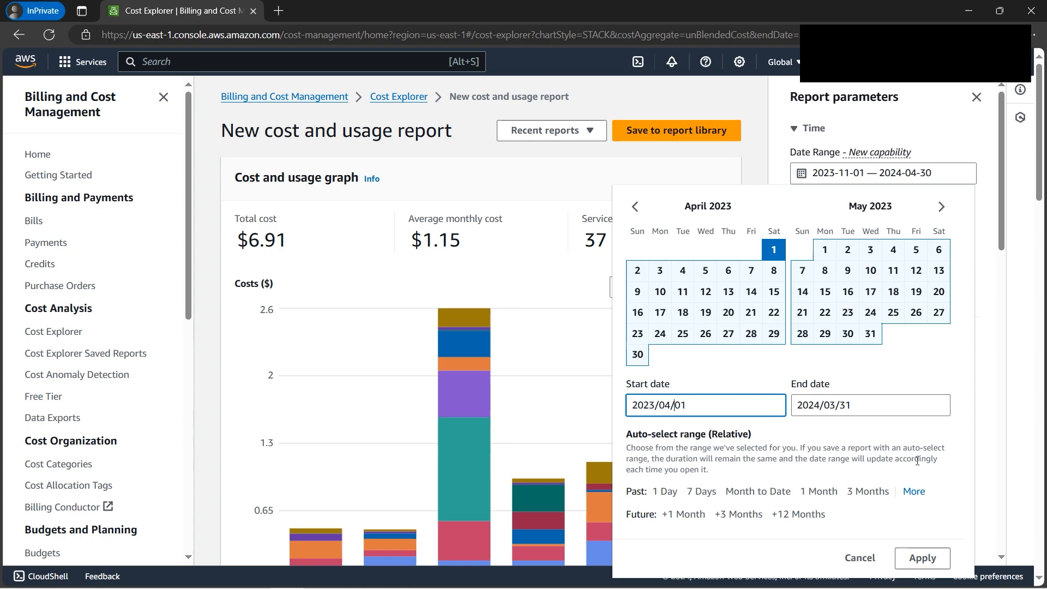
mouse_move(853, 436)
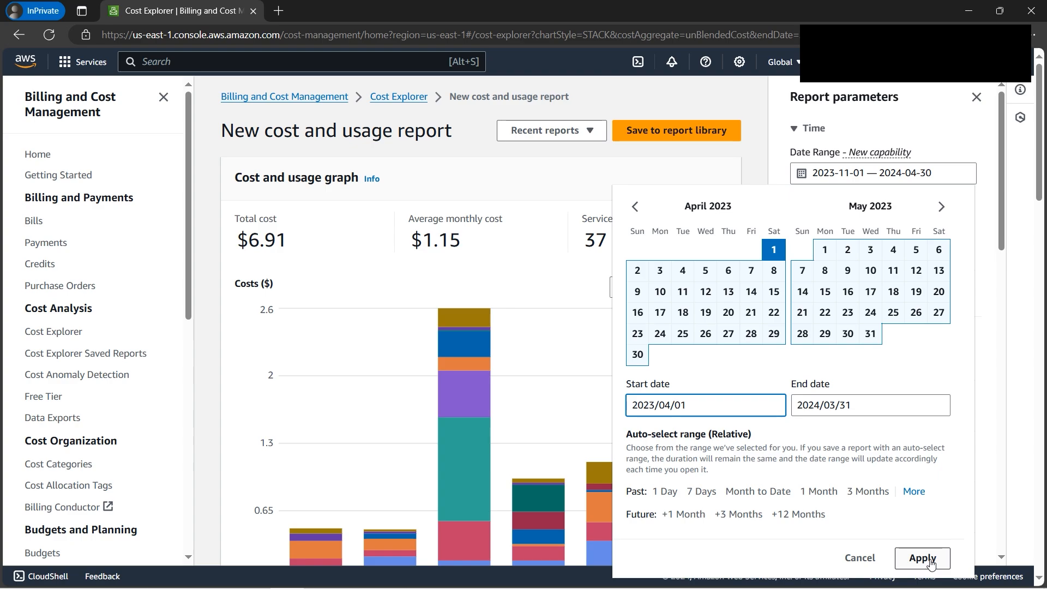
click(923, 557)
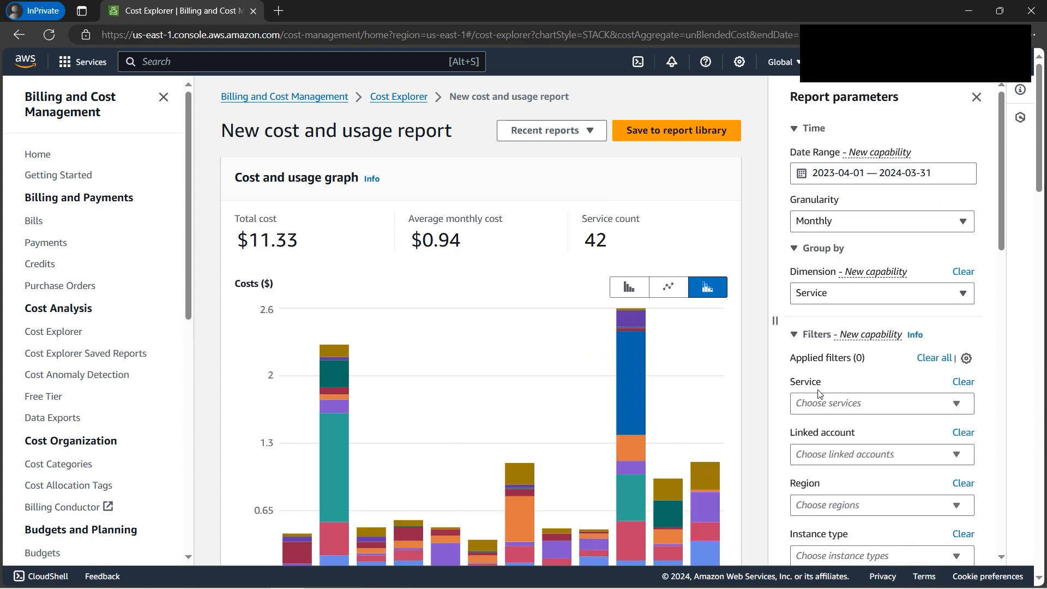
mouse_move(947, 215)
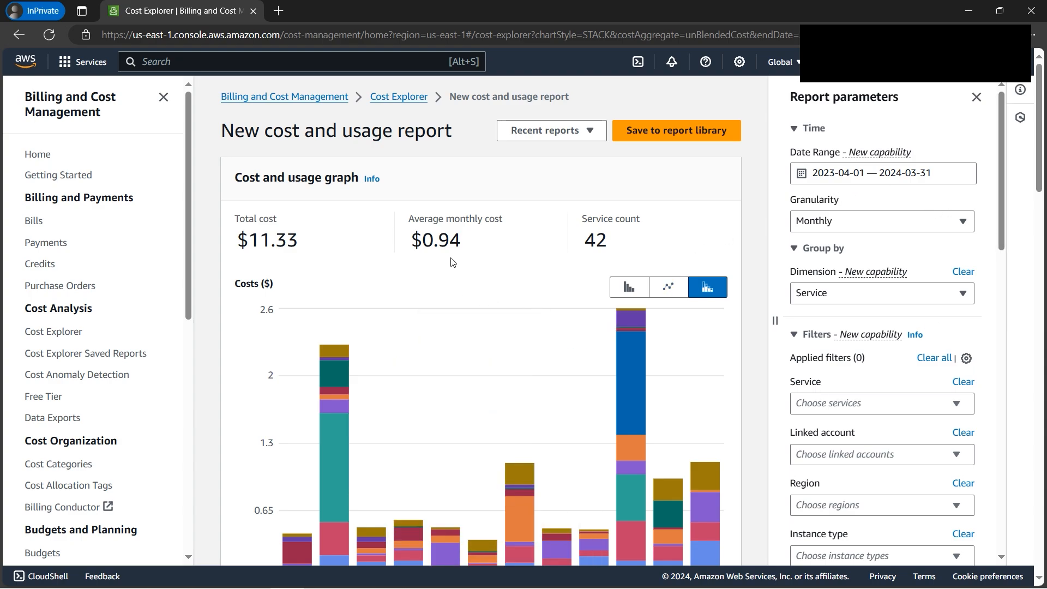
double_click(609, 218)
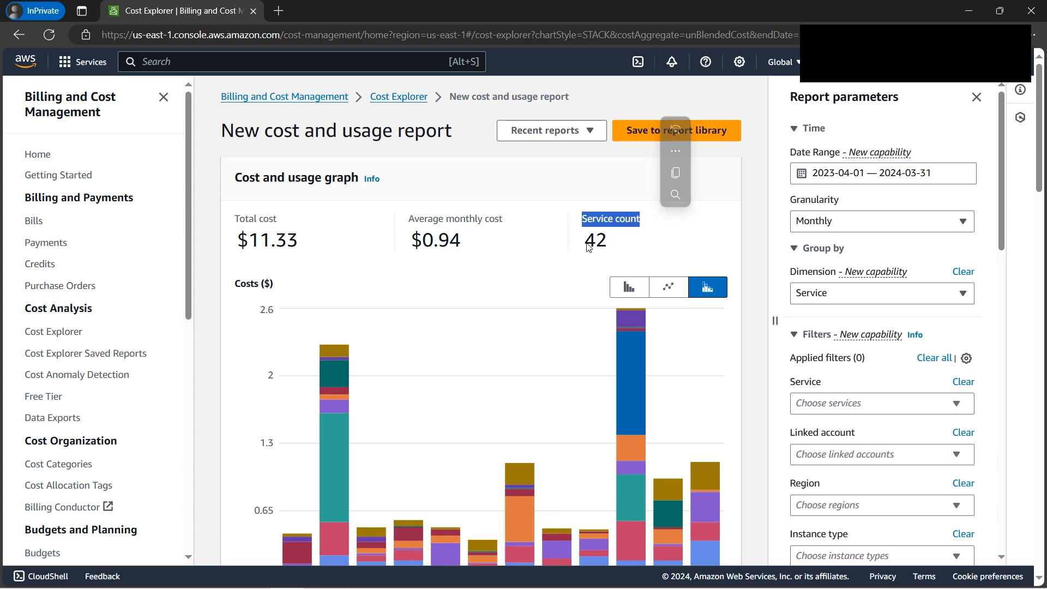
scroll(down, 3)
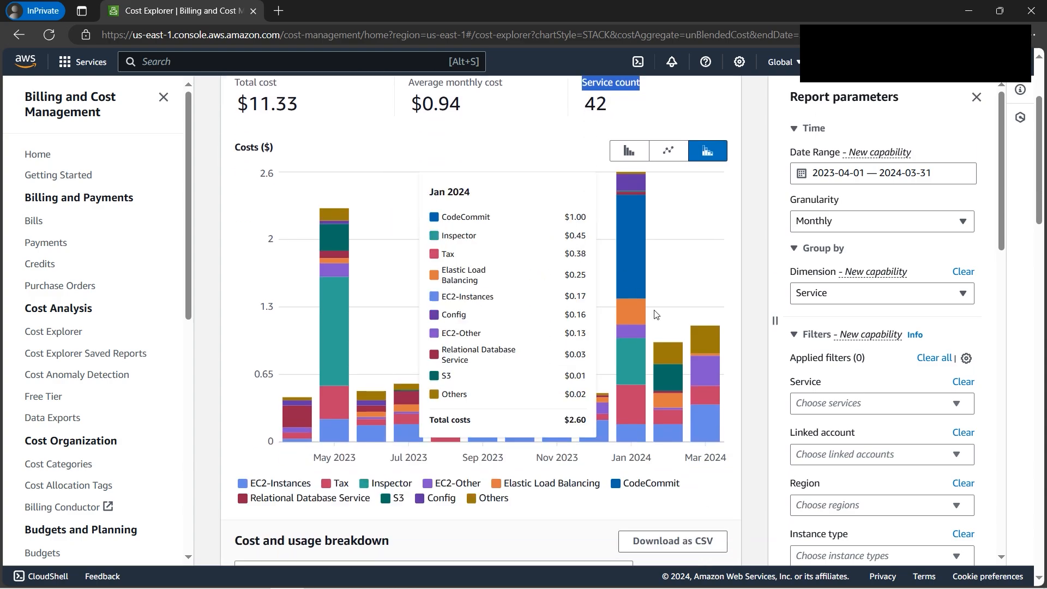
mouse_move(441, 518)
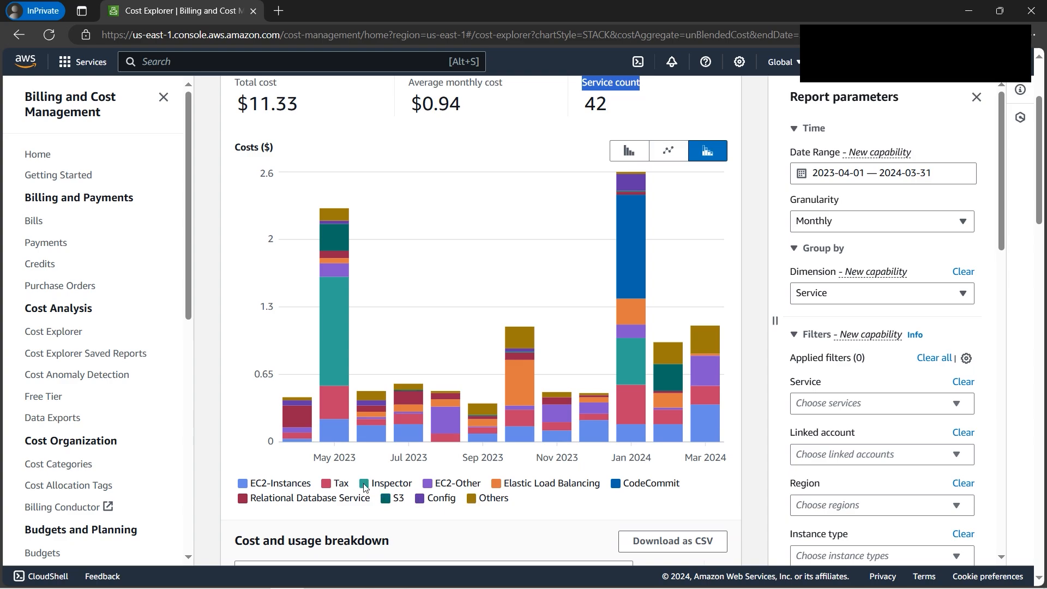
mouse_move(381, 485)
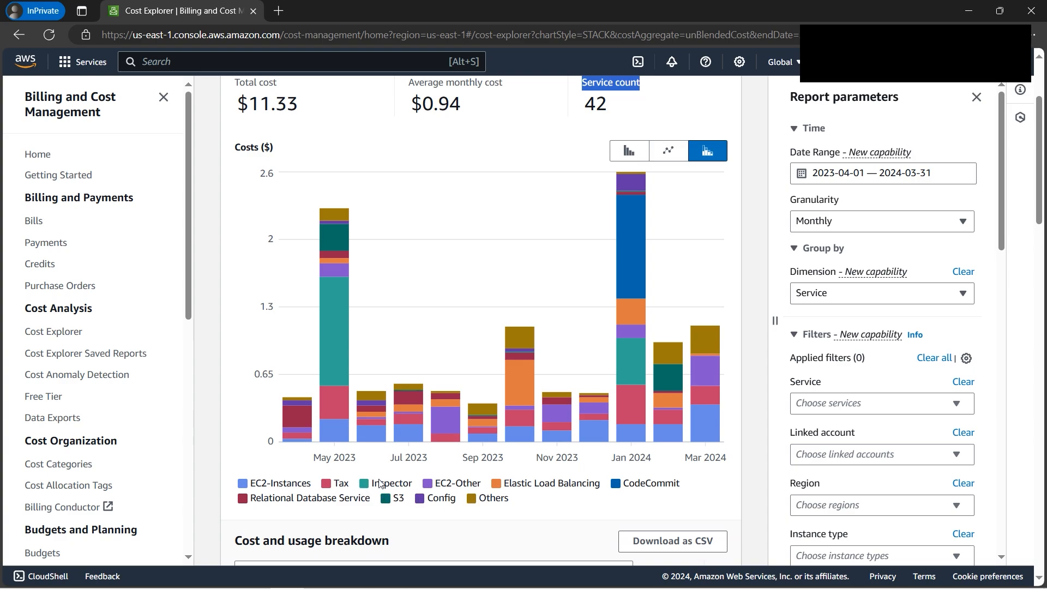
scroll(down, 3)
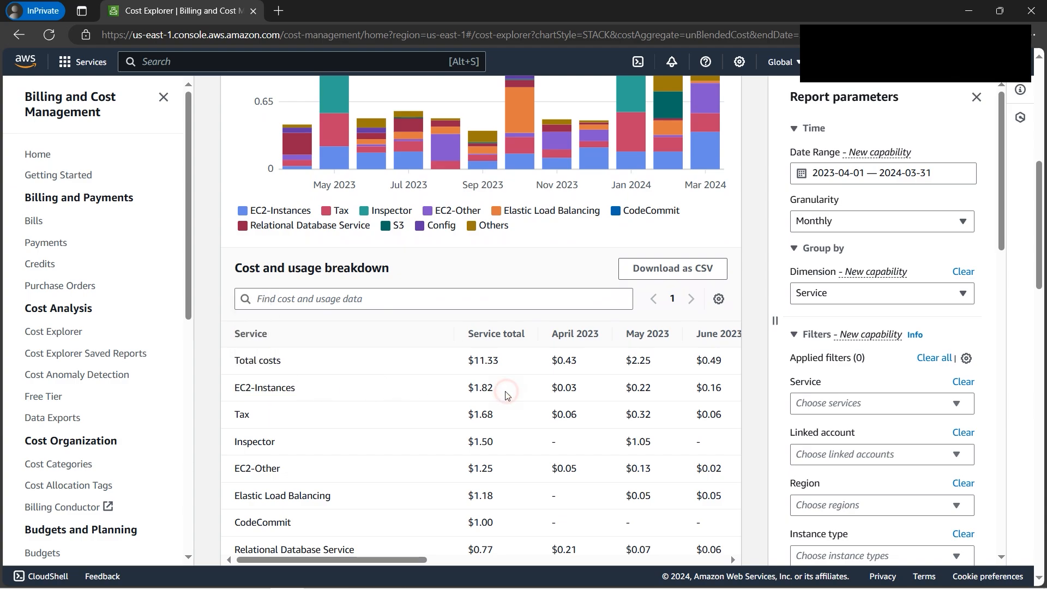
double_click(243, 414)
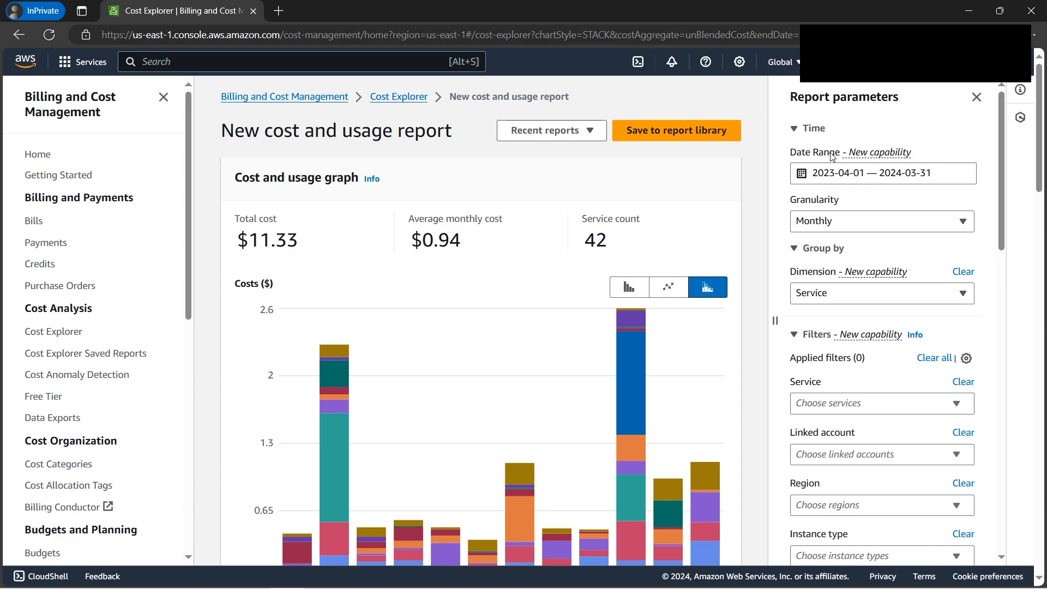
mouse_move(912, 231)
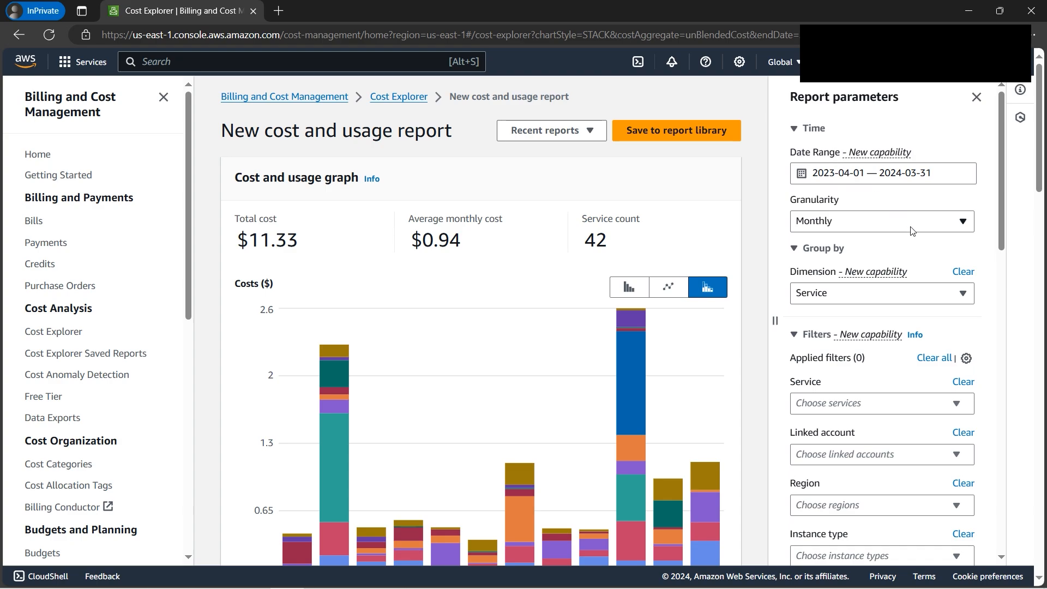
Step: Try hourly granularity, then dismiss the warning to keep monthly granularity
click(880, 222)
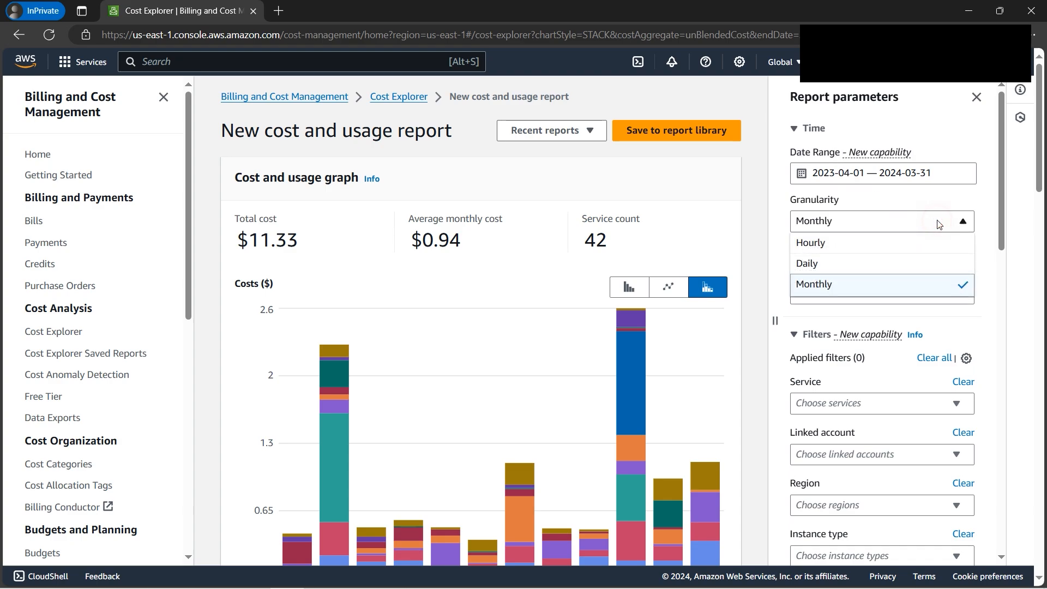
mouse_move(865, 263)
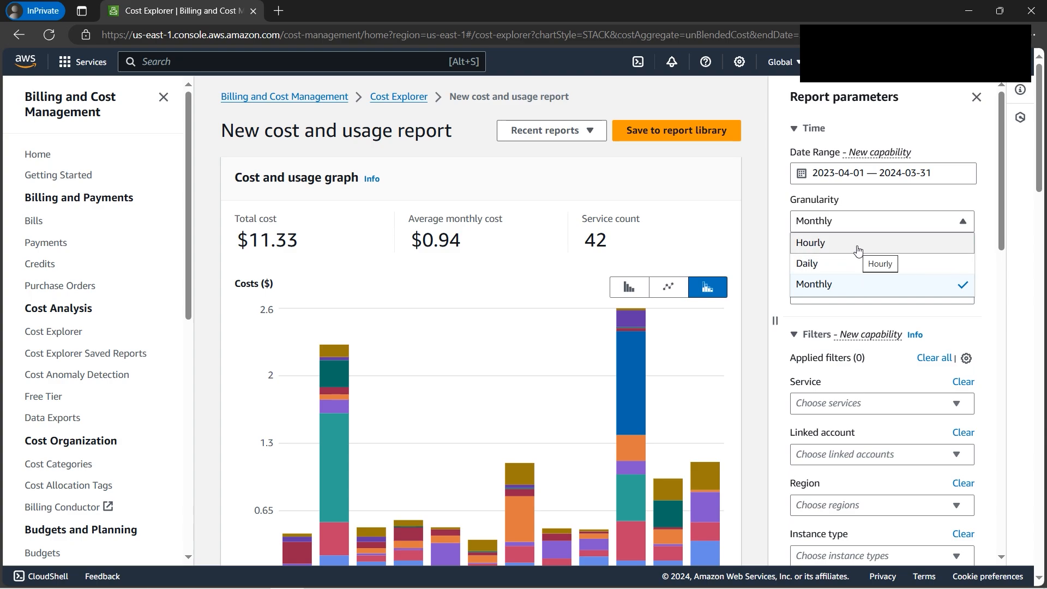
mouse_move(862, 268)
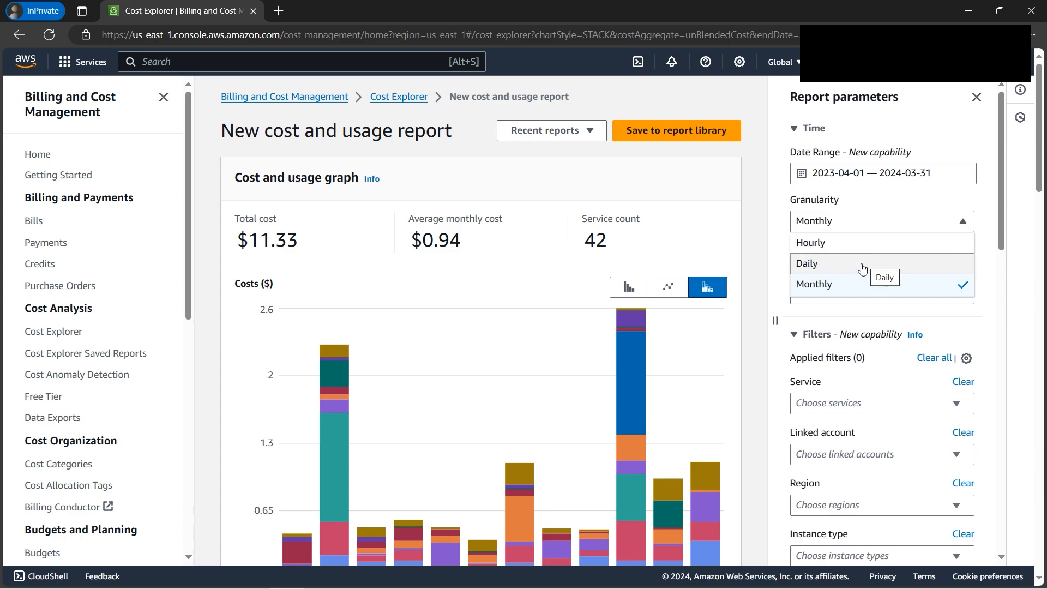
click(810, 242)
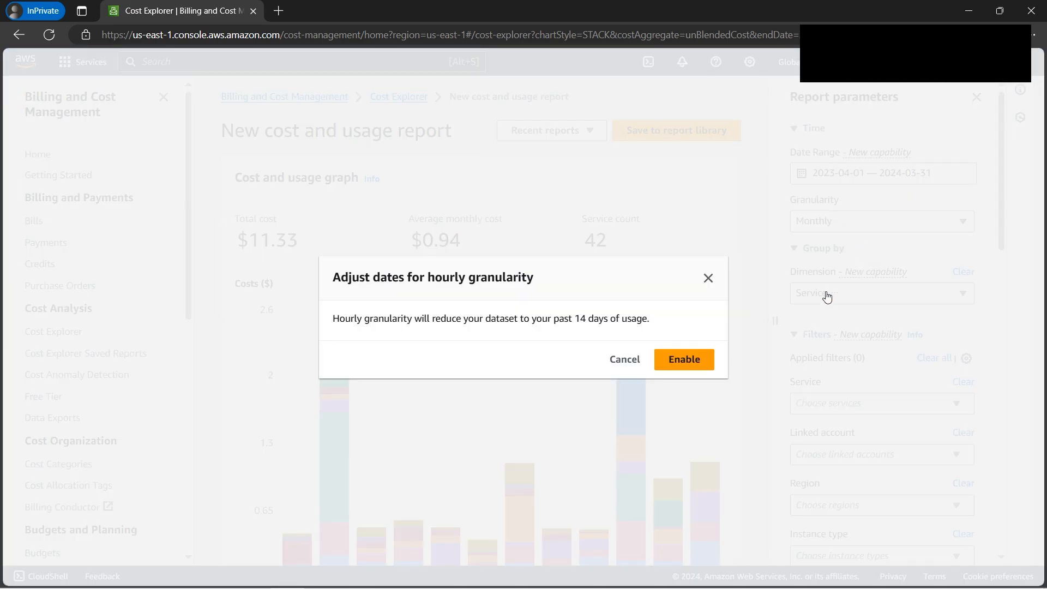
mouse_move(707, 278)
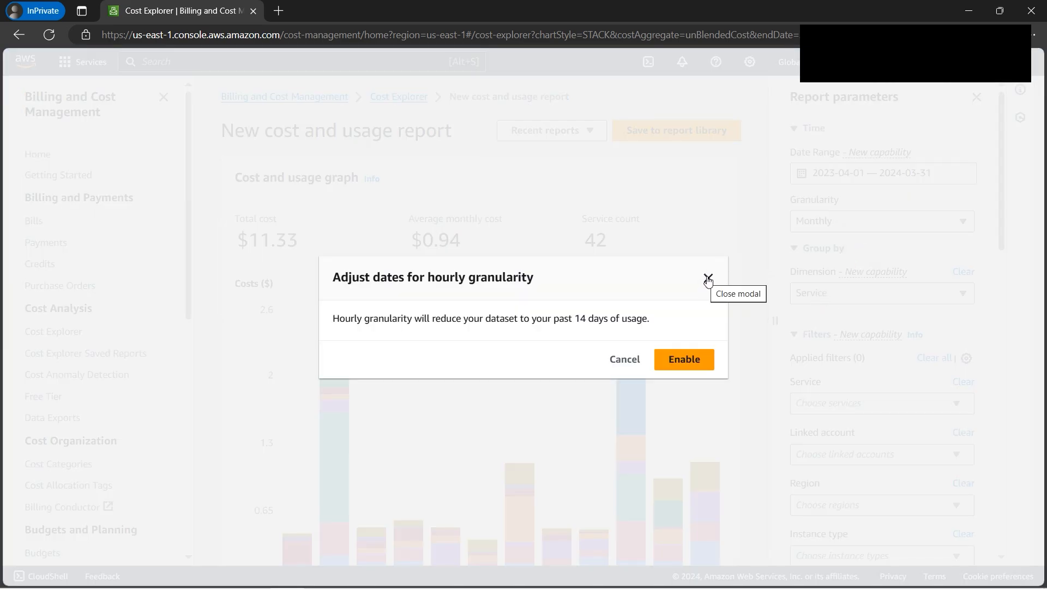
click(707, 278)
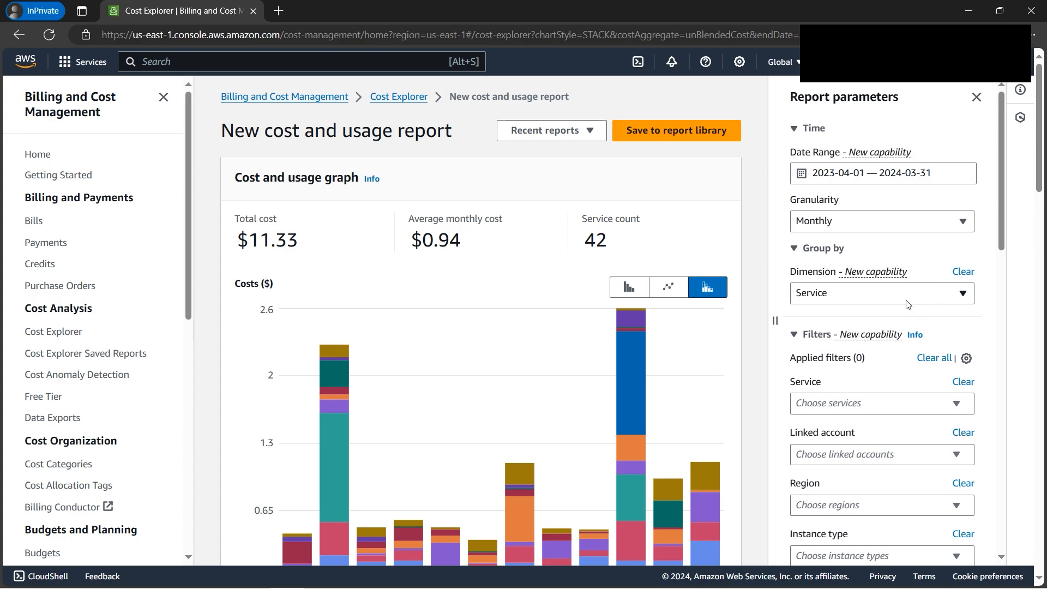
Step: Group the cost chart by Region instead of Service
click(881, 292)
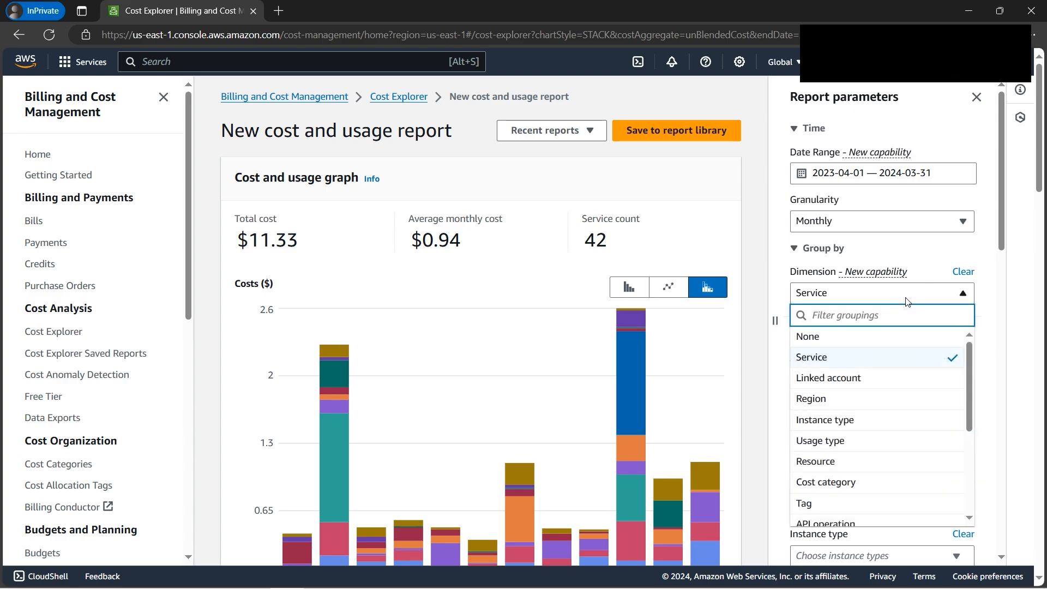
mouse_move(865, 368)
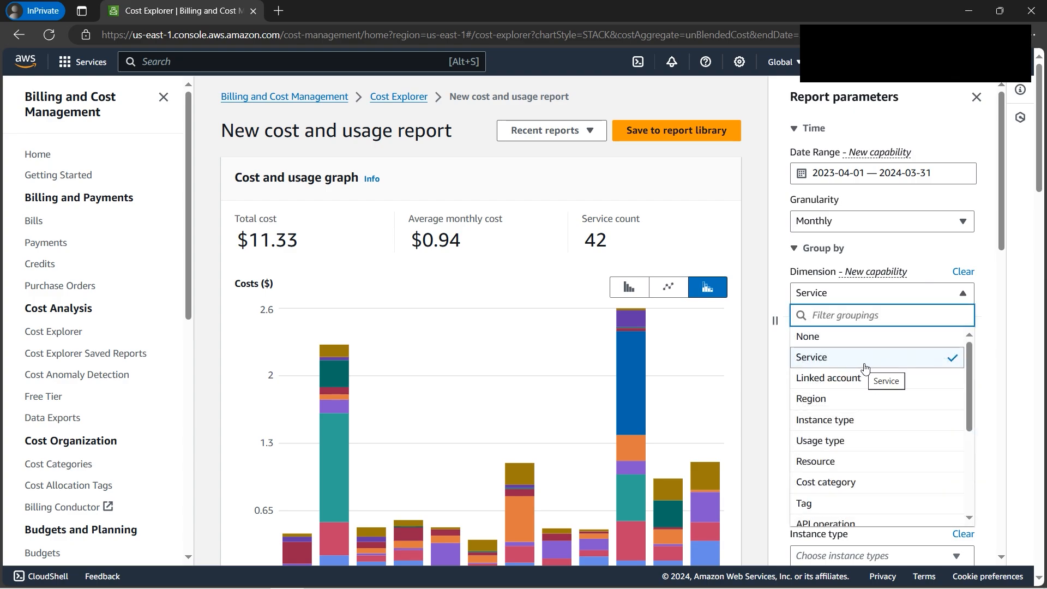
mouse_move(898, 374)
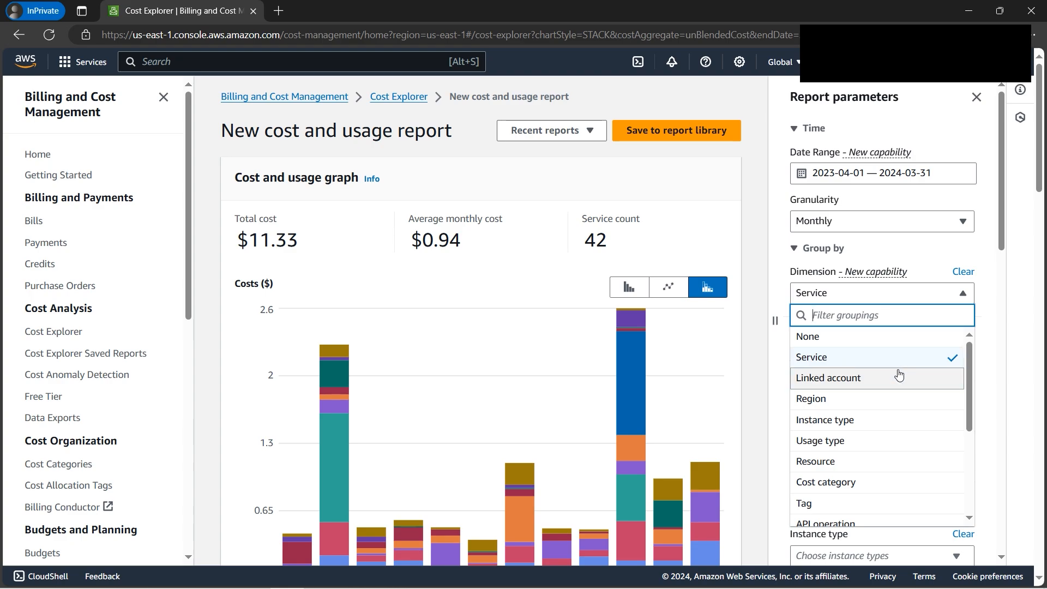
click(811, 398)
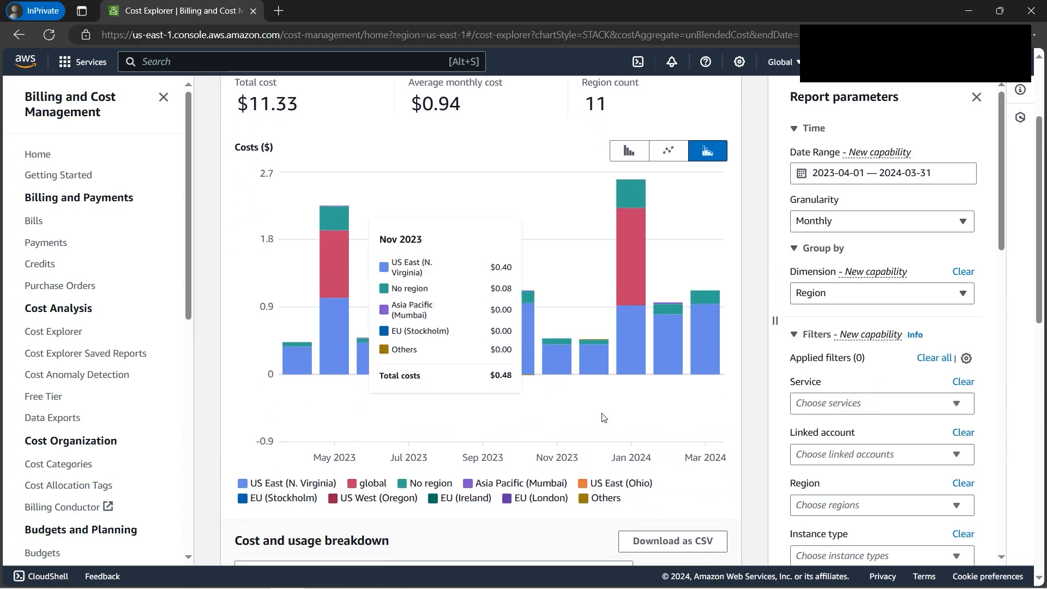
mouse_move(766, 444)
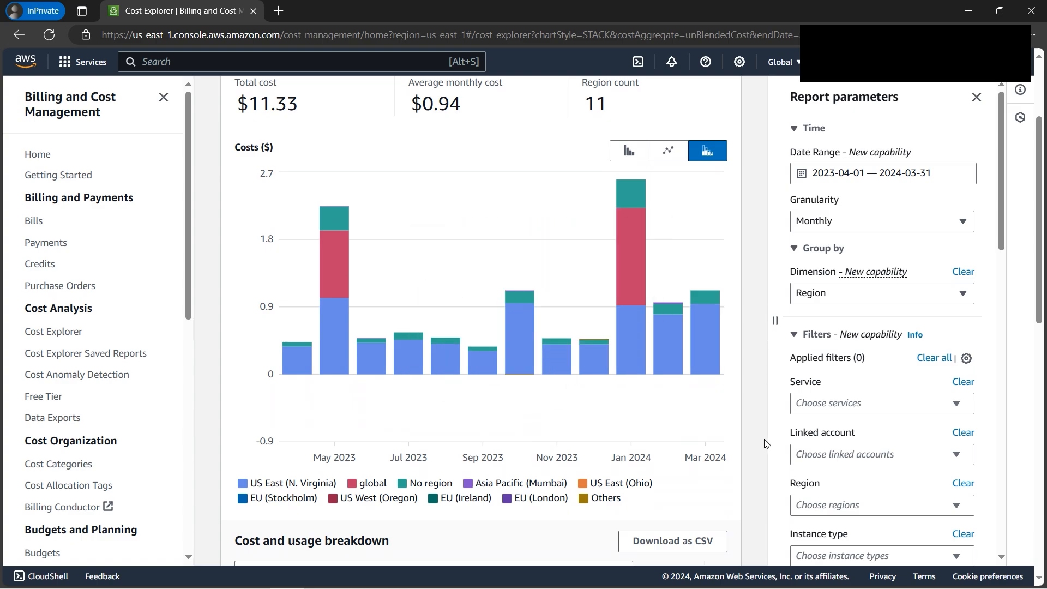
scroll(down, 3)
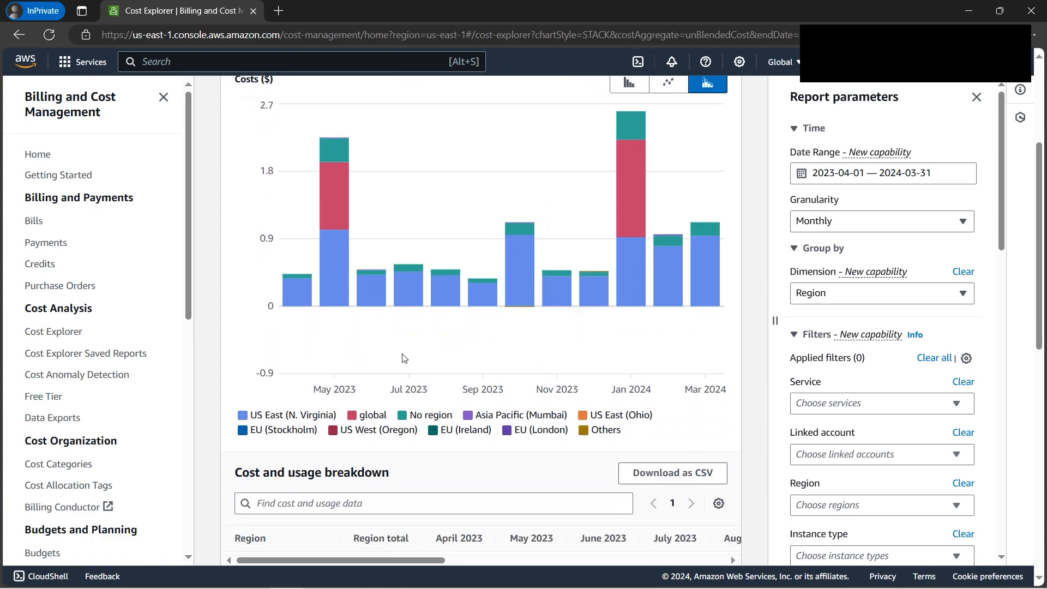
mouse_move(337, 276)
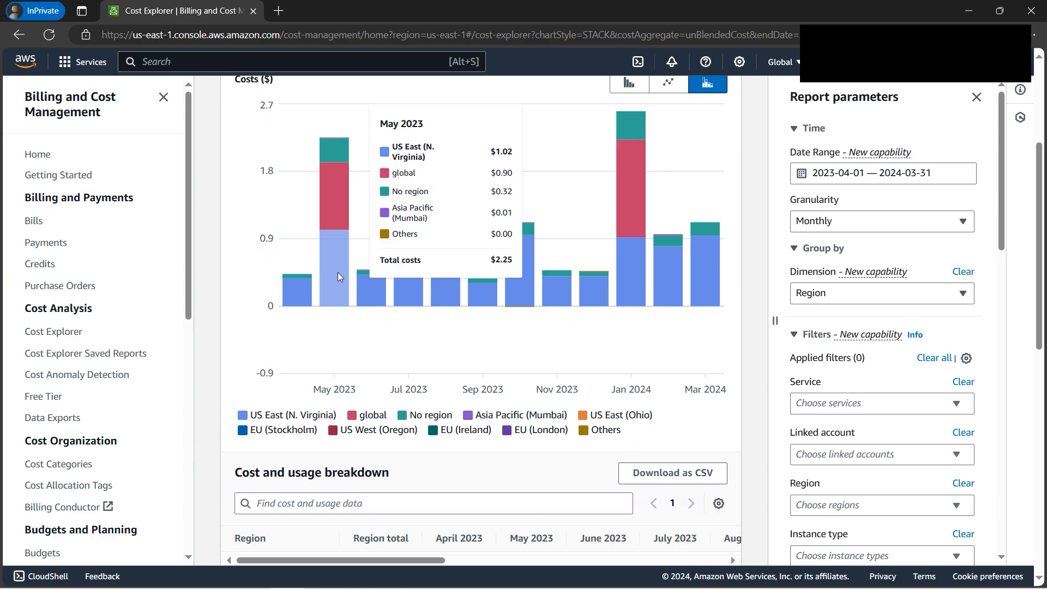
mouse_move(371, 287)
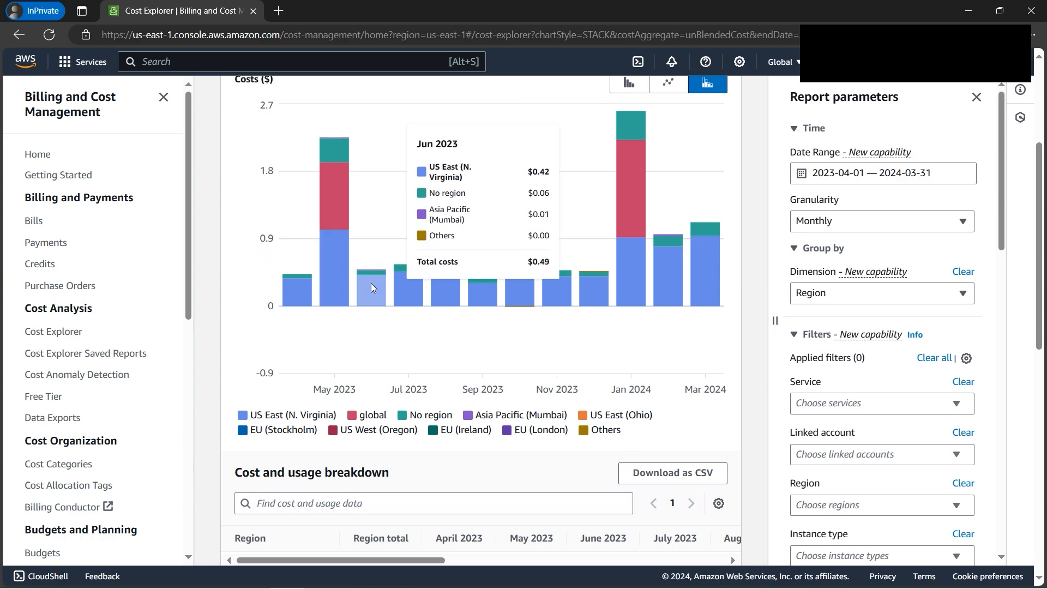
mouse_move(340, 198)
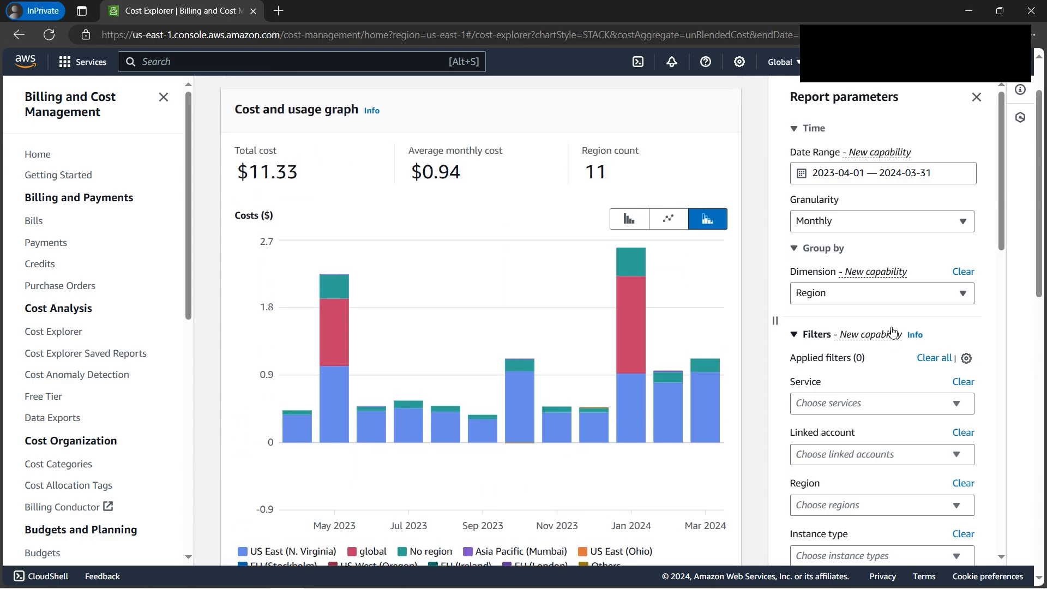
Step: Group by Service again, filter to EC2-Instances ($1.82 total), then clear the filter
click(877, 293)
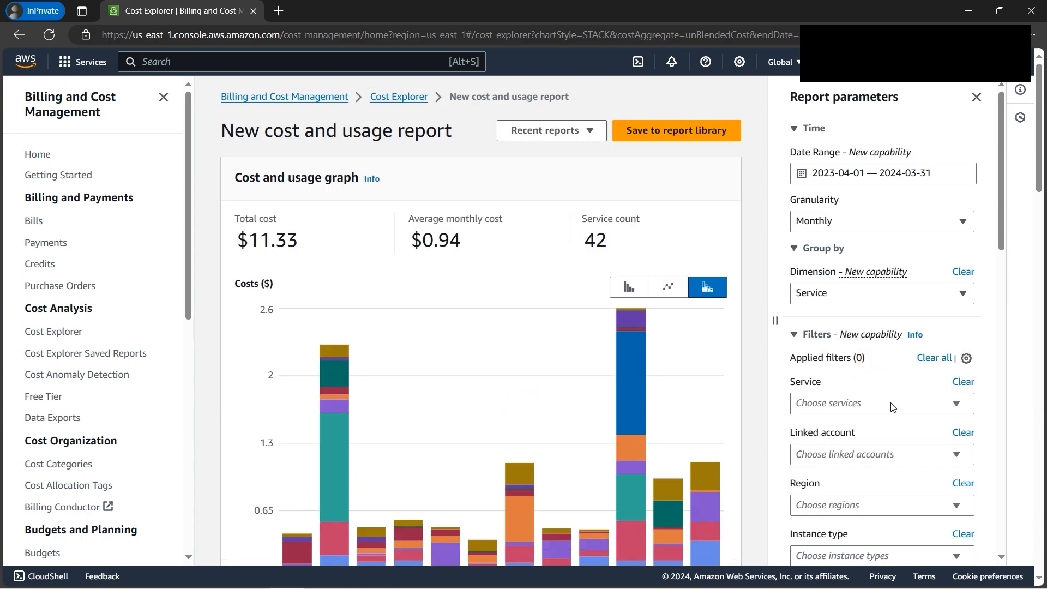
click(875, 404)
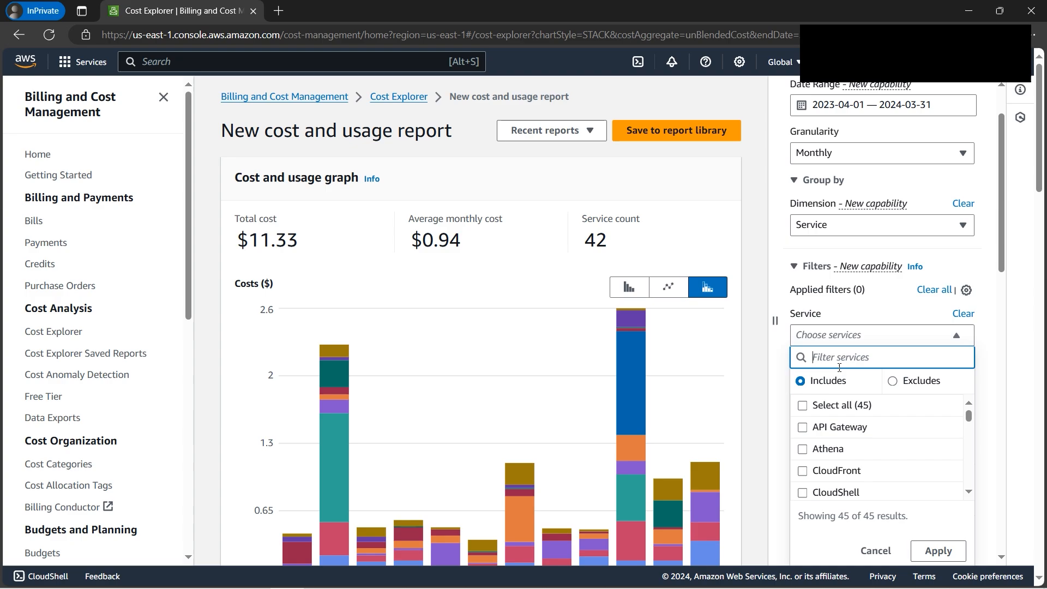
text(ec2)
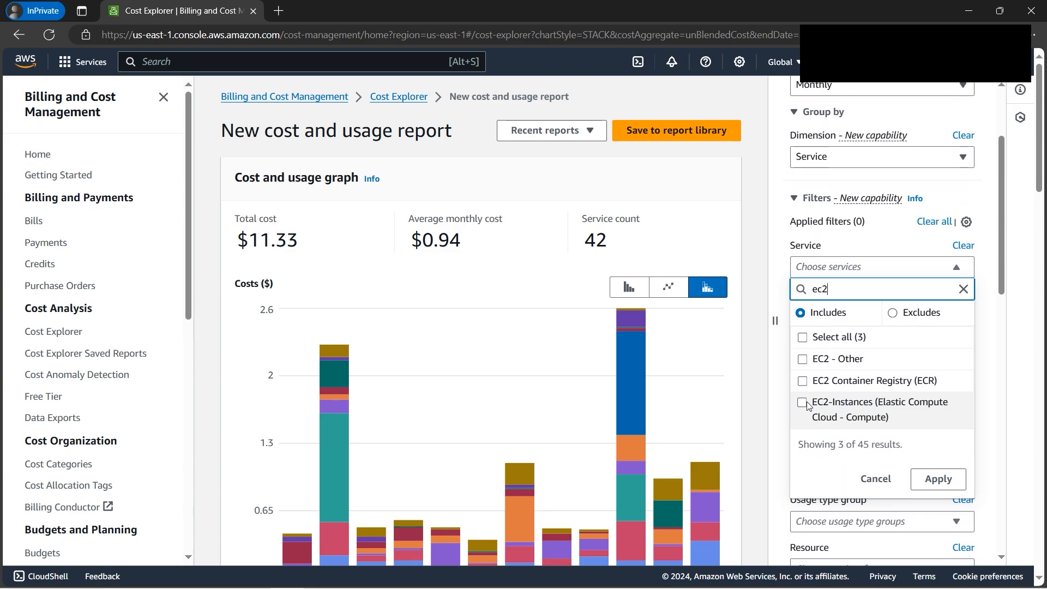
click(937, 479)
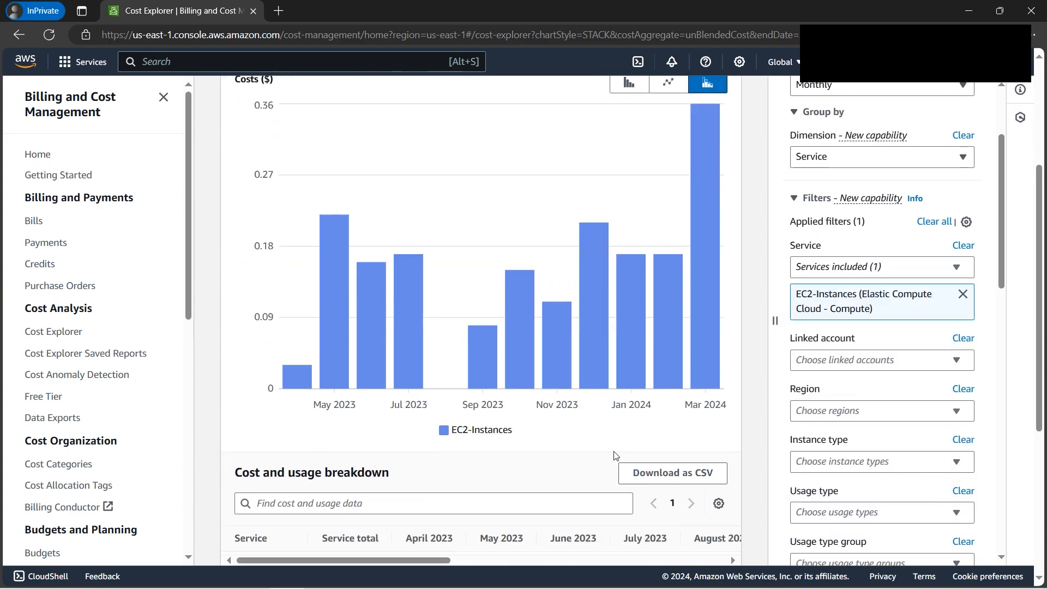
mouse_move(378, 413)
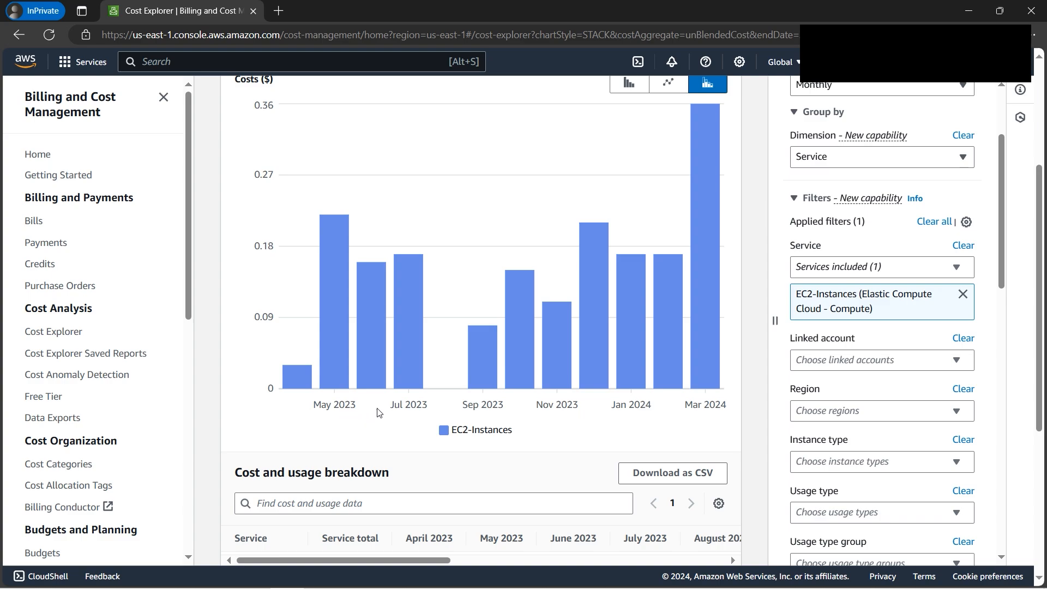
mouse_move(334, 314)
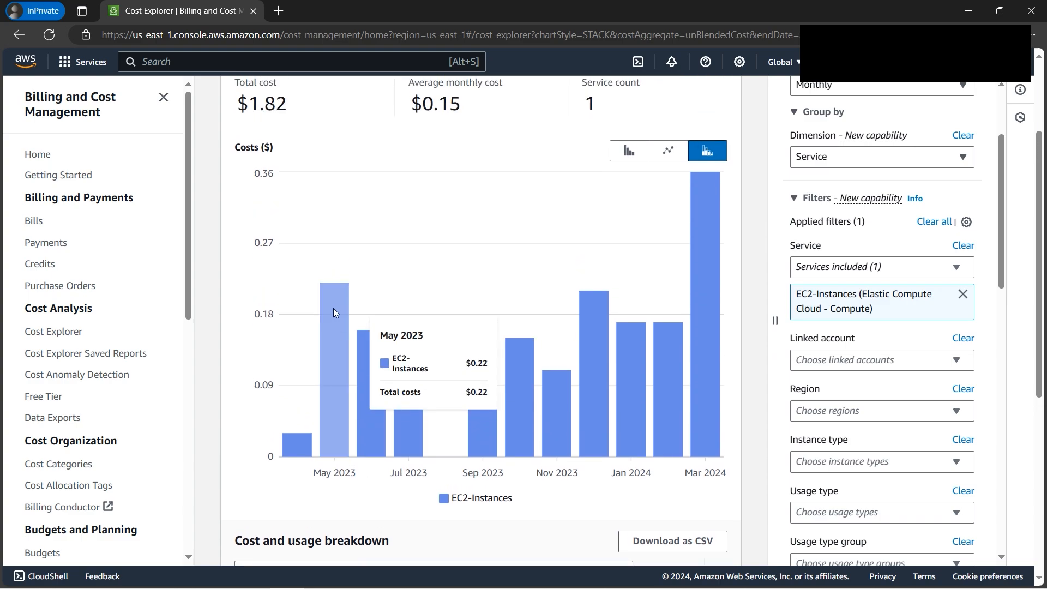
mouse_move(720, 281)
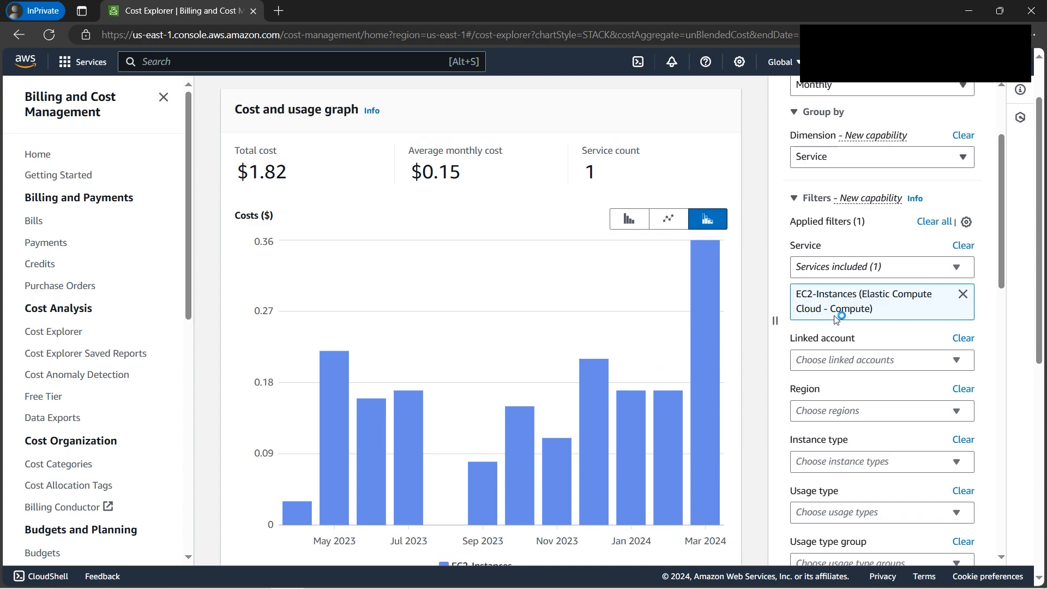
click(962, 294)
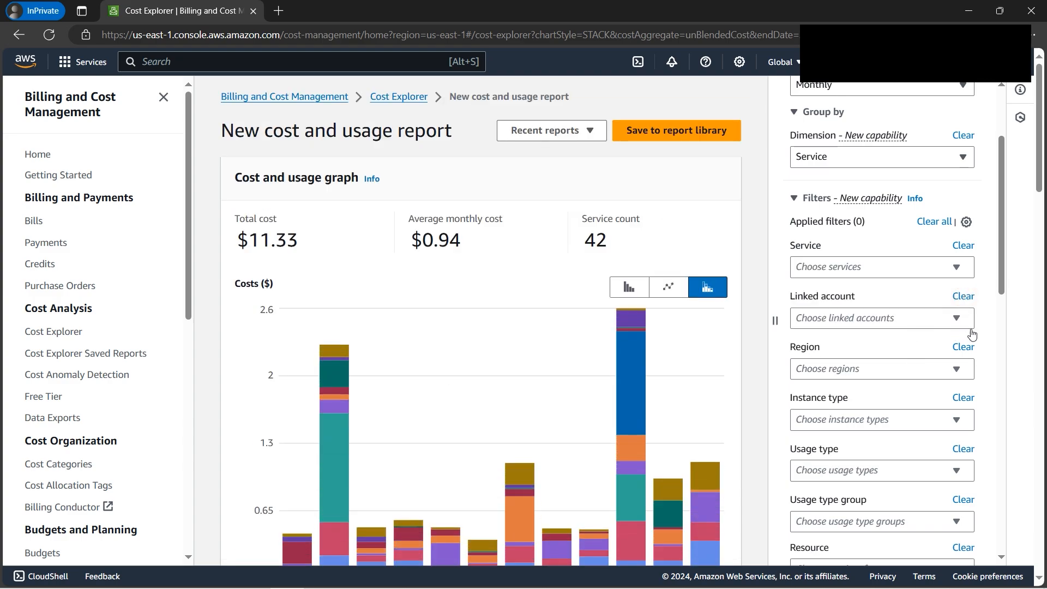
Step: Scroll through the Report parameters filter list to review all filter options
scroll(down, 3)
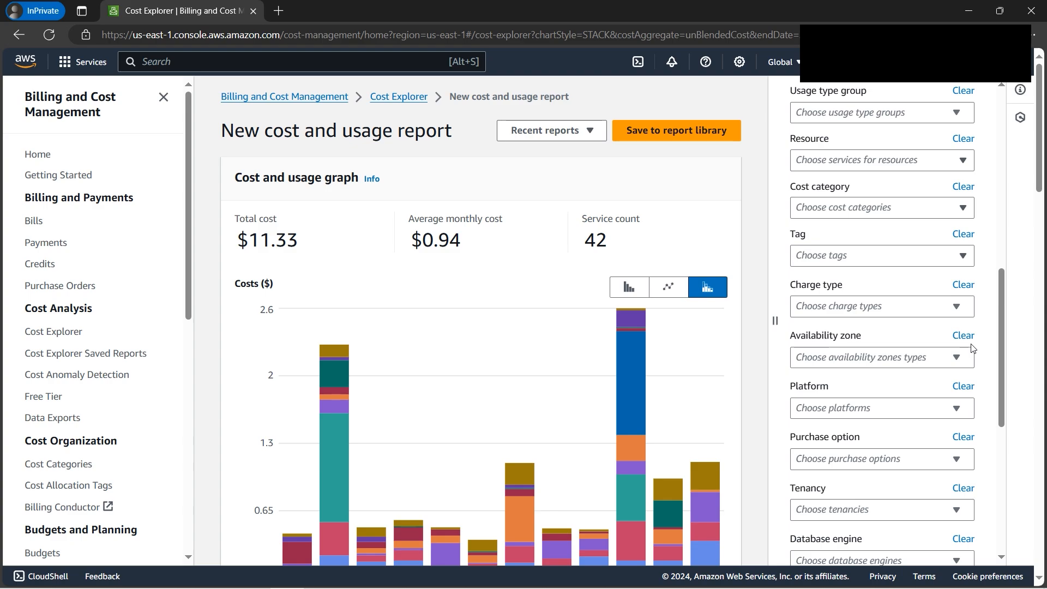
scroll(down, 3)
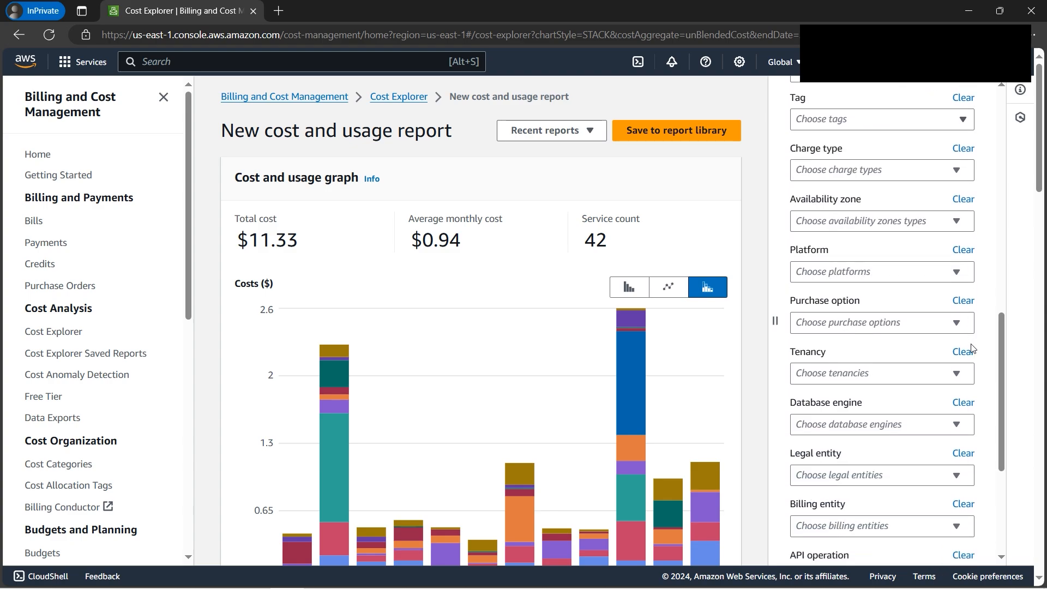
scroll(down, 3)
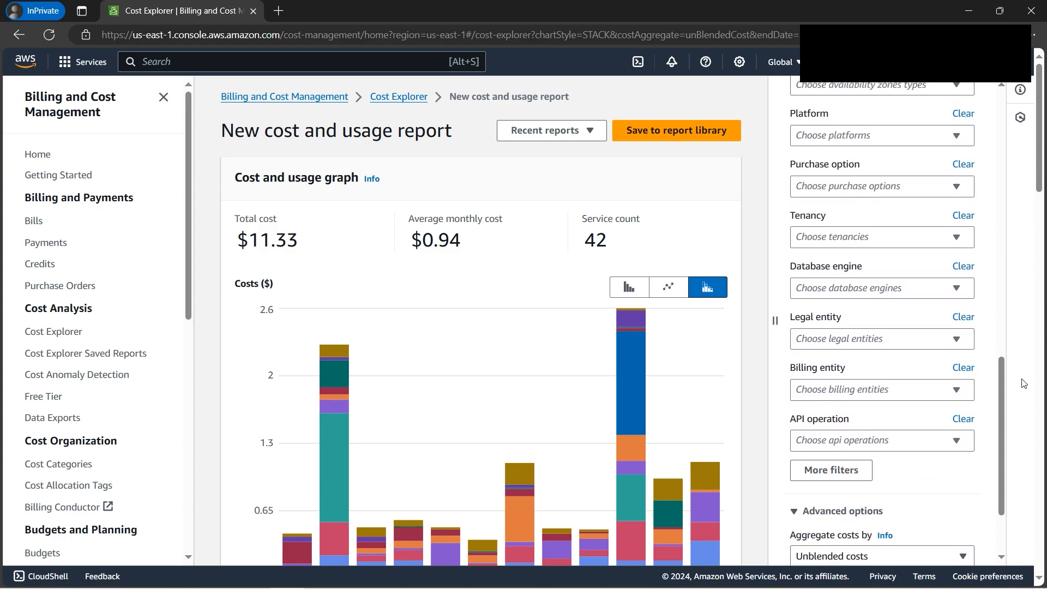
scroll(down, 3)
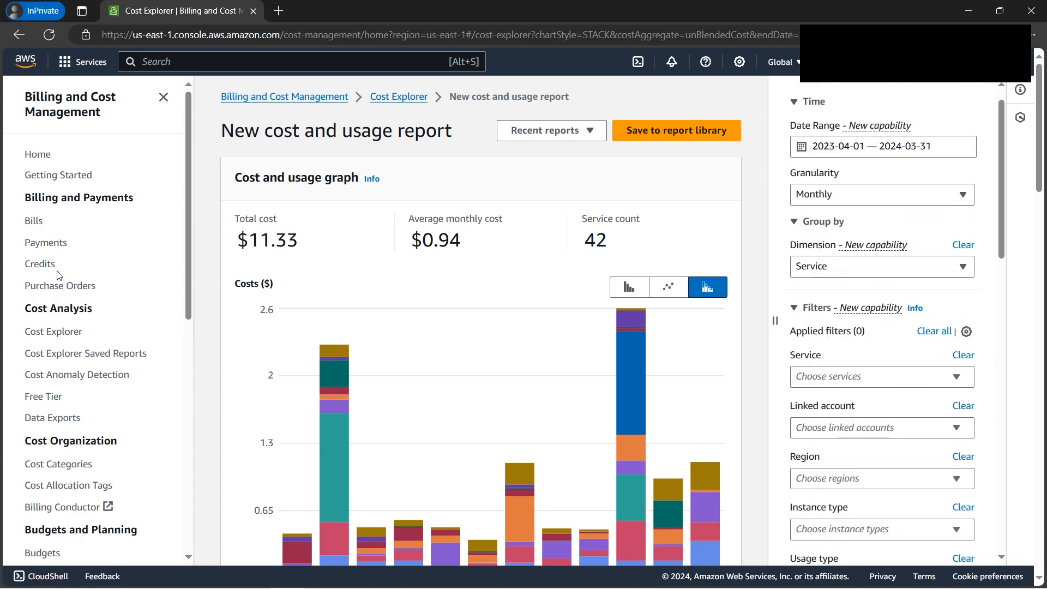
mouse_move(198, 246)
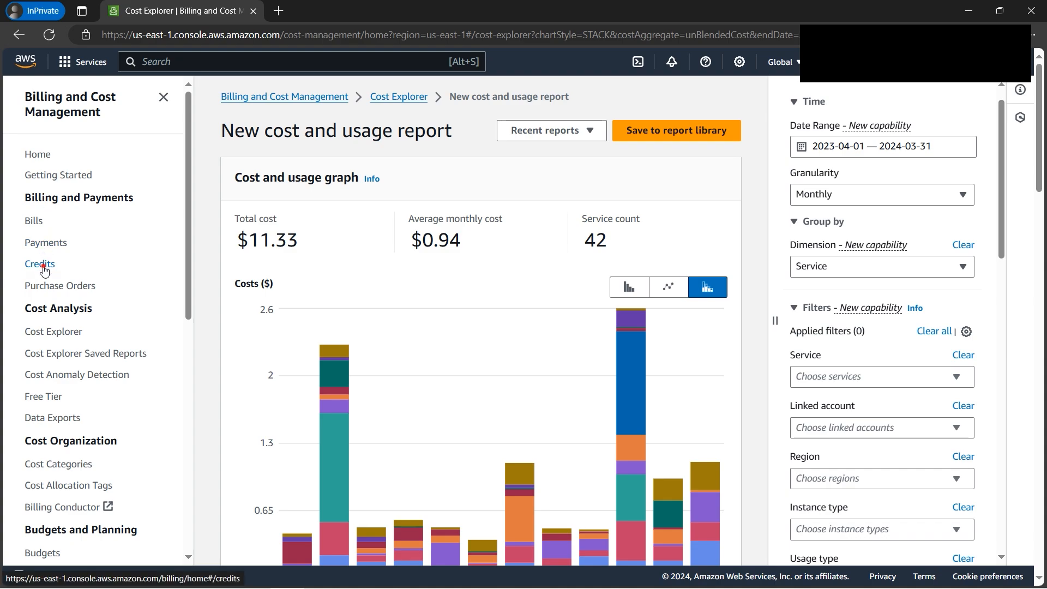
Step: Review the Credits page, bring up the Redeem credit form, then go to Cost Anomaly Detection
click(40, 264)
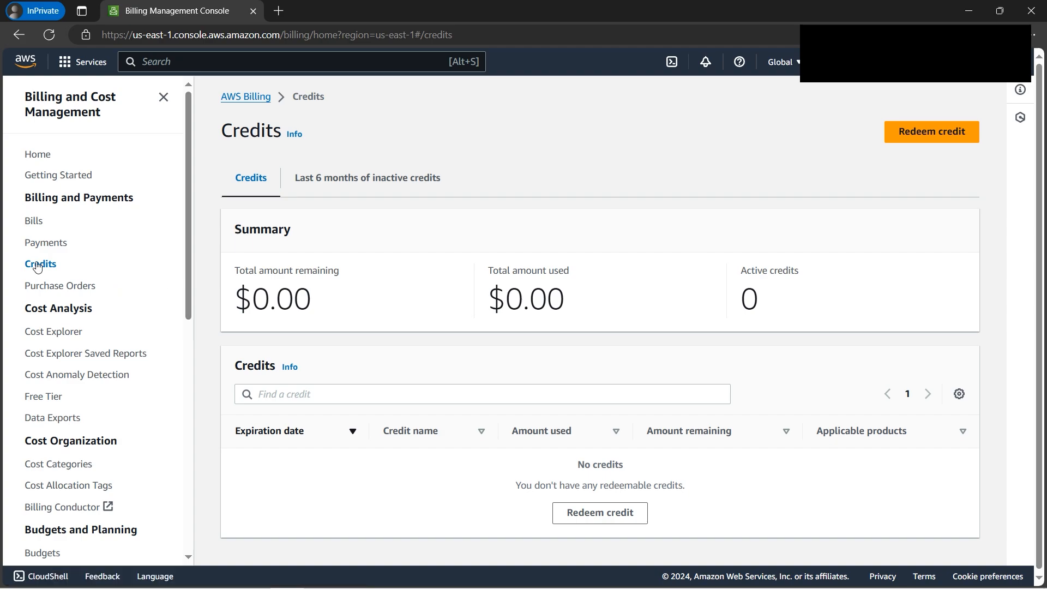
click(931, 132)
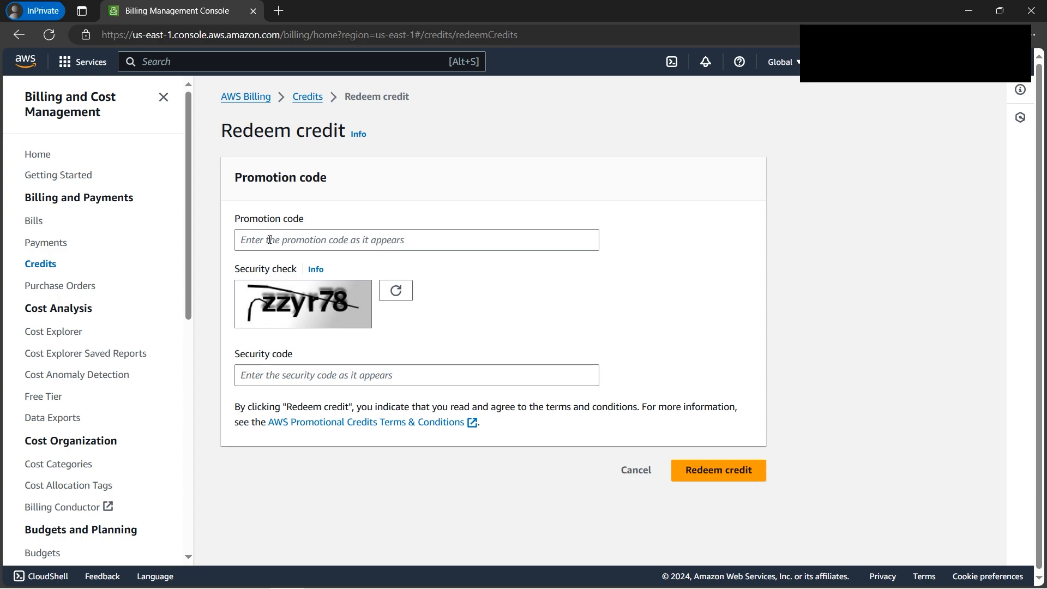
mouse_move(40, 264)
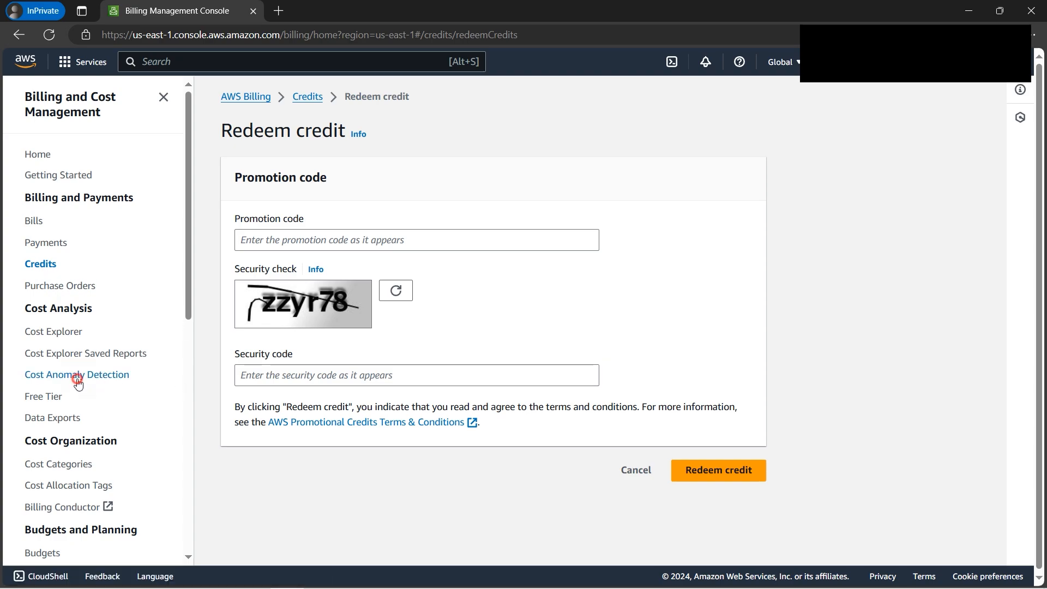
click(76, 374)
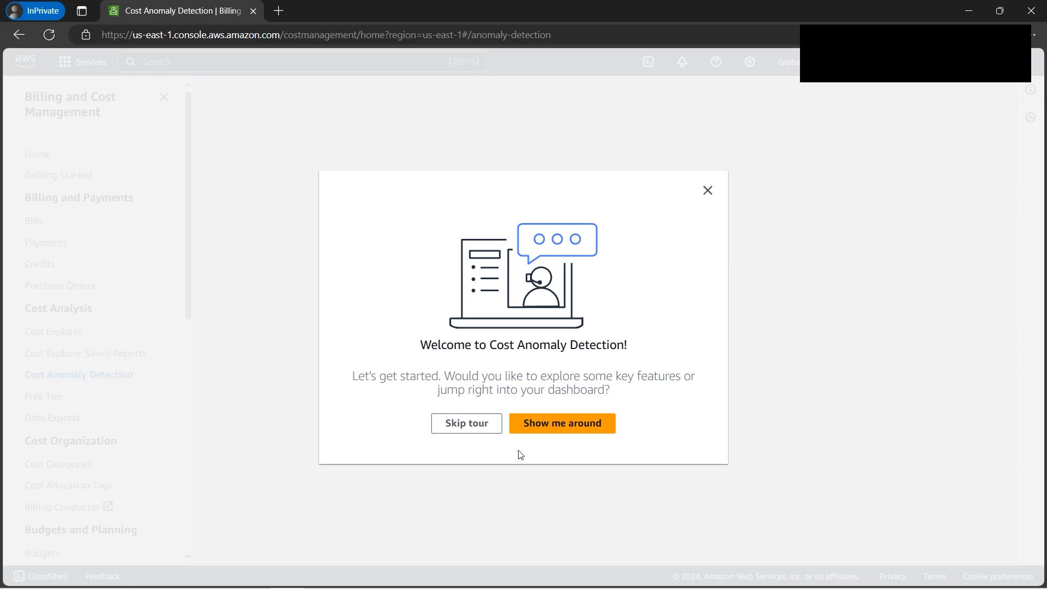
Step: Get started with Cost Anomaly Detection and step through its overview tour to the end
click(466, 423)
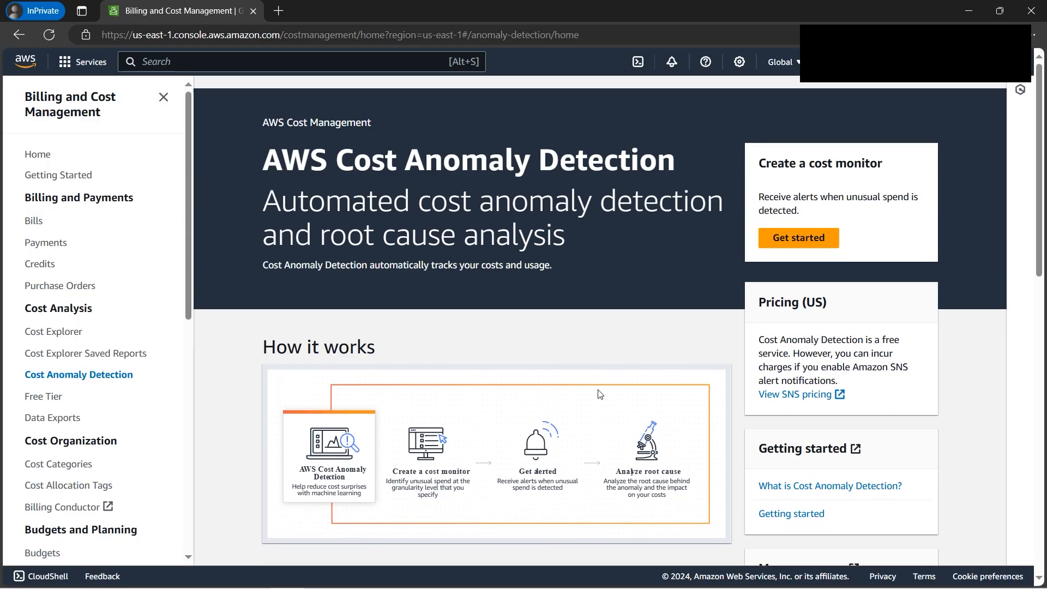
click(78, 374)
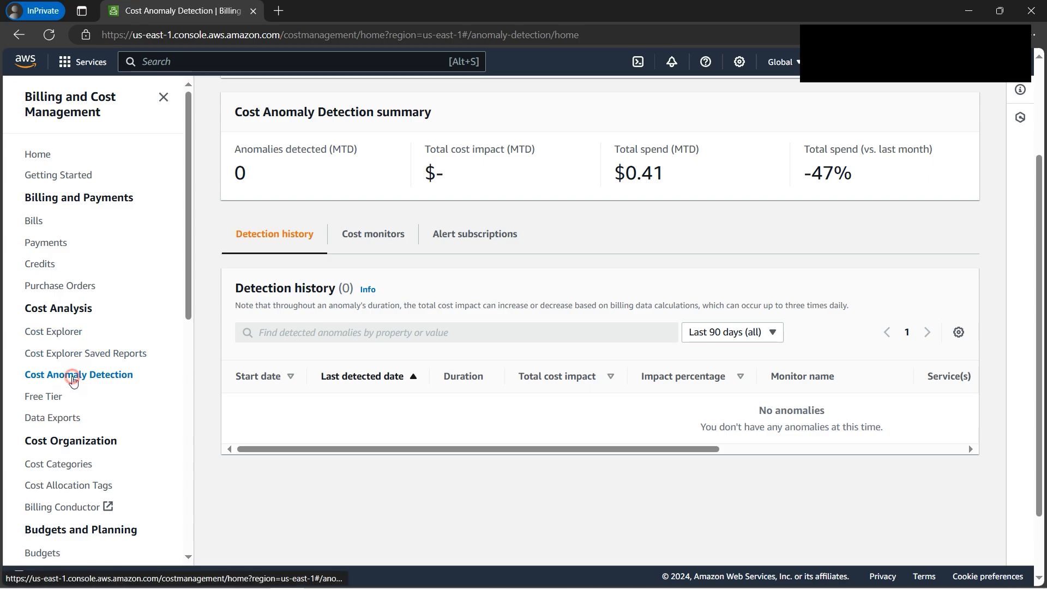
click(78, 374)
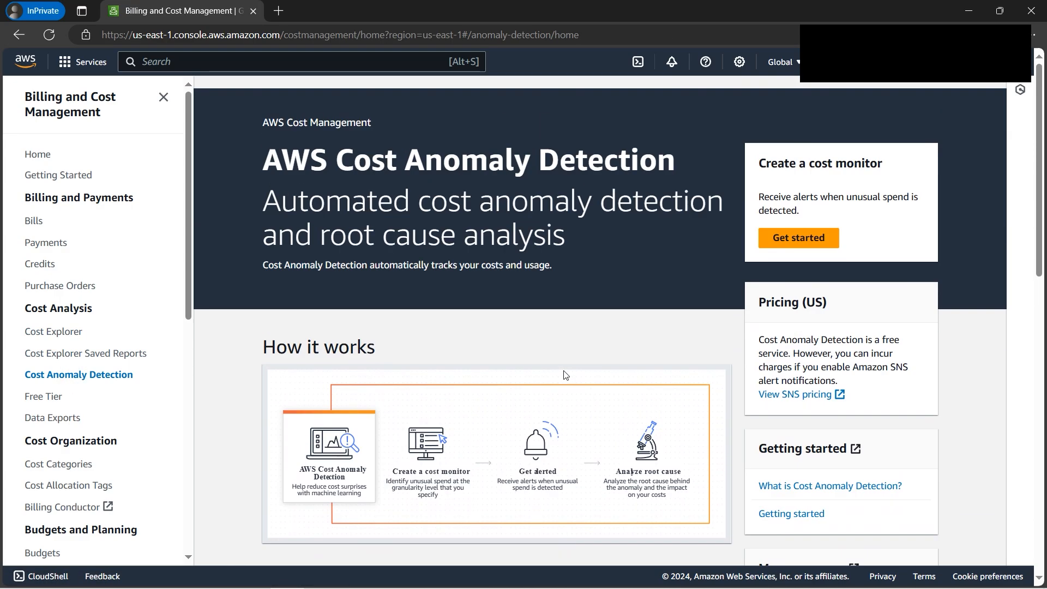
mouse_move(811, 246)
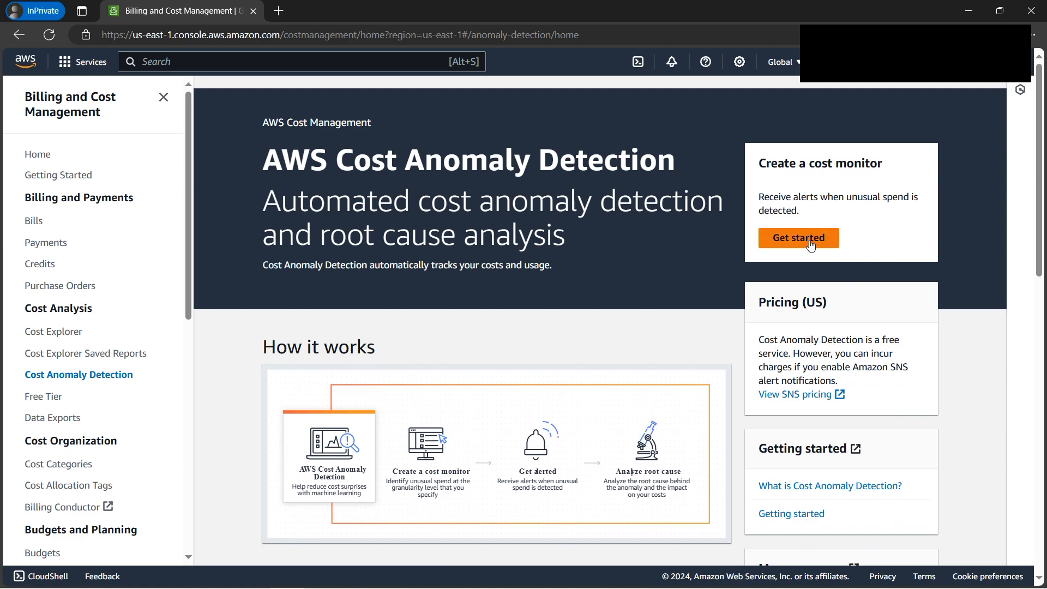
click(798, 238)
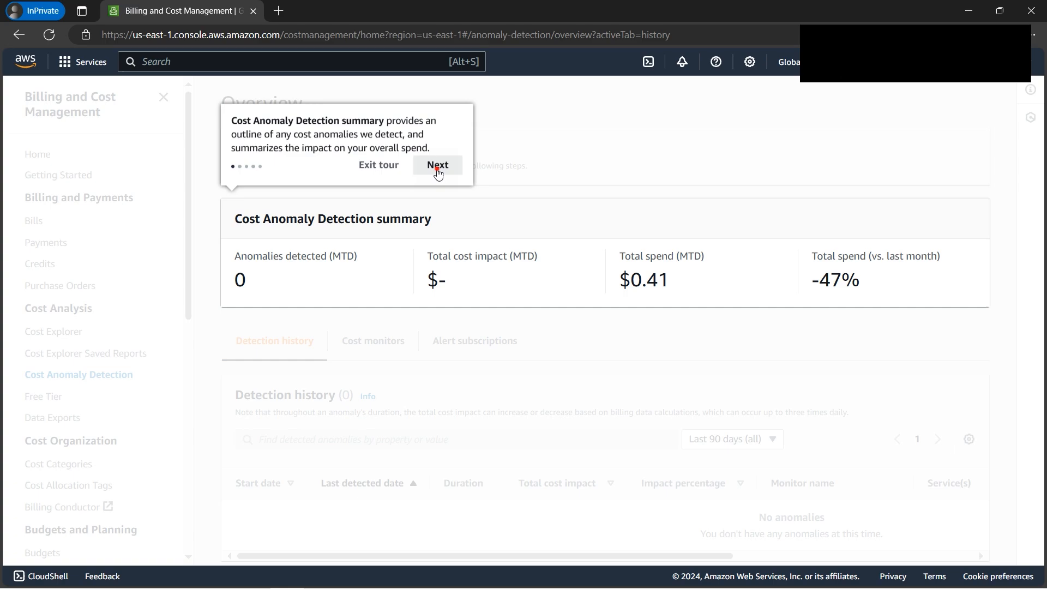
click(438, 164)
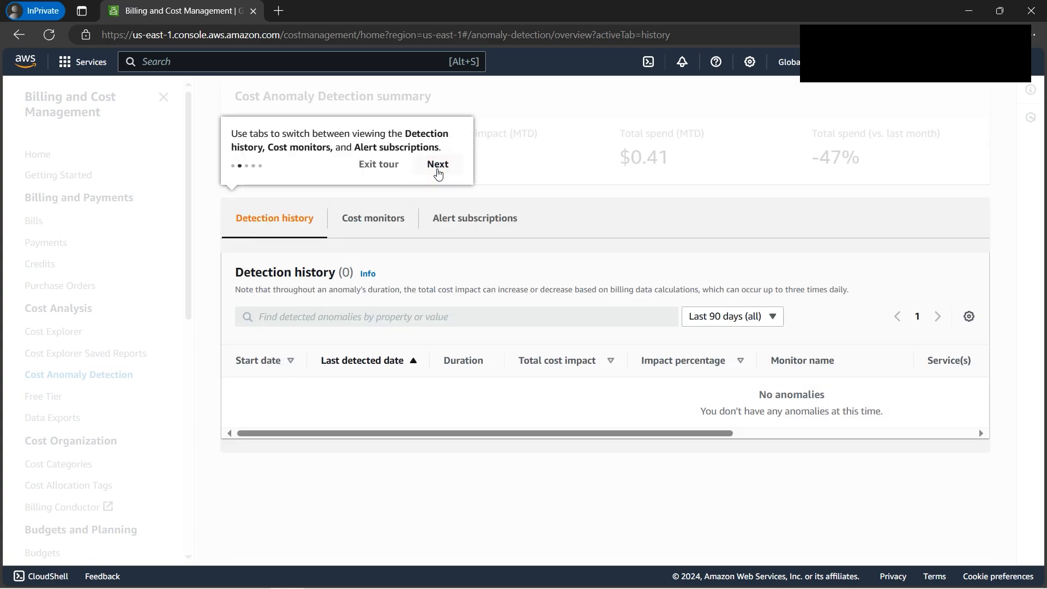
click(439, 165)
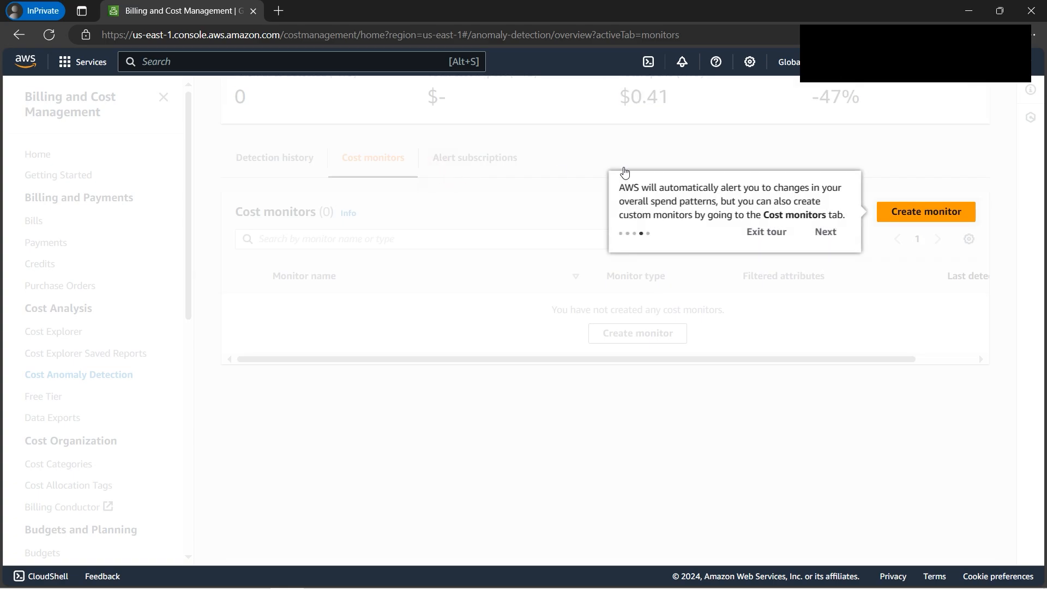
click(766, 231)
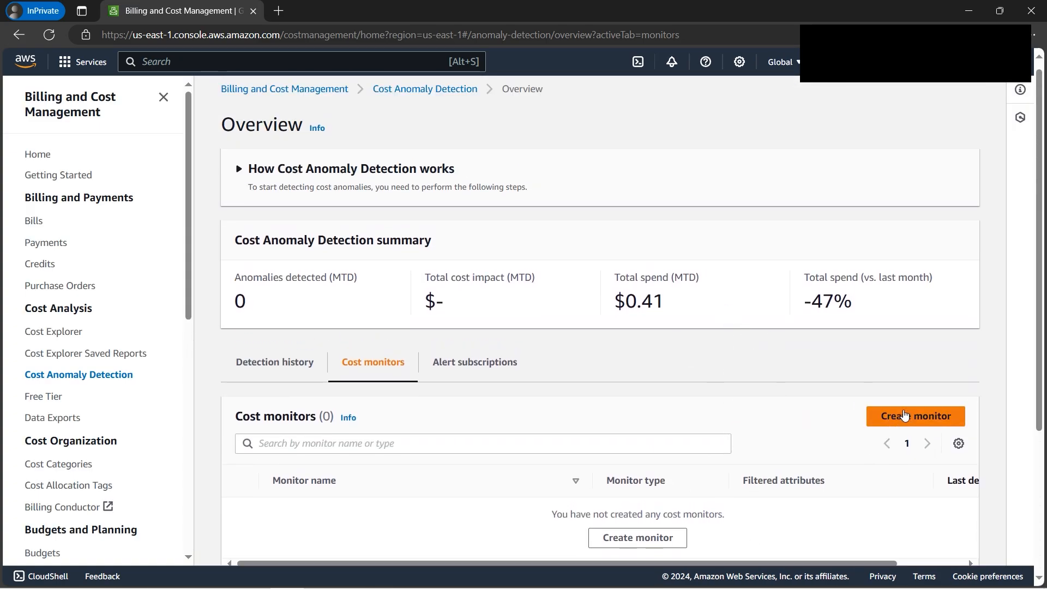
mouse_move(900, 424)
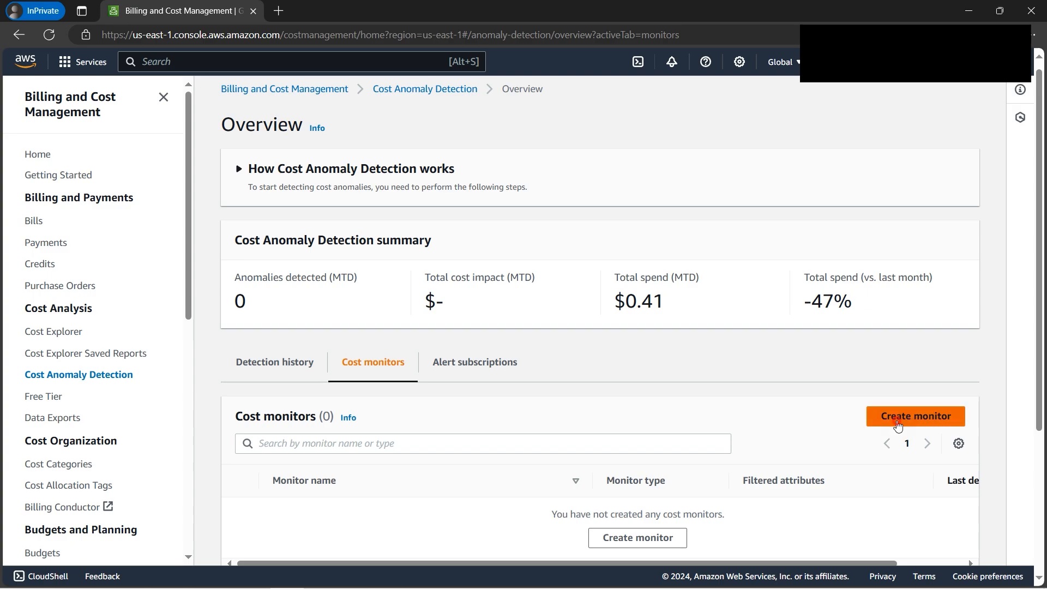
Step: Start creating a new cost monitor, reaching the monitor type choice
click(915, 416)
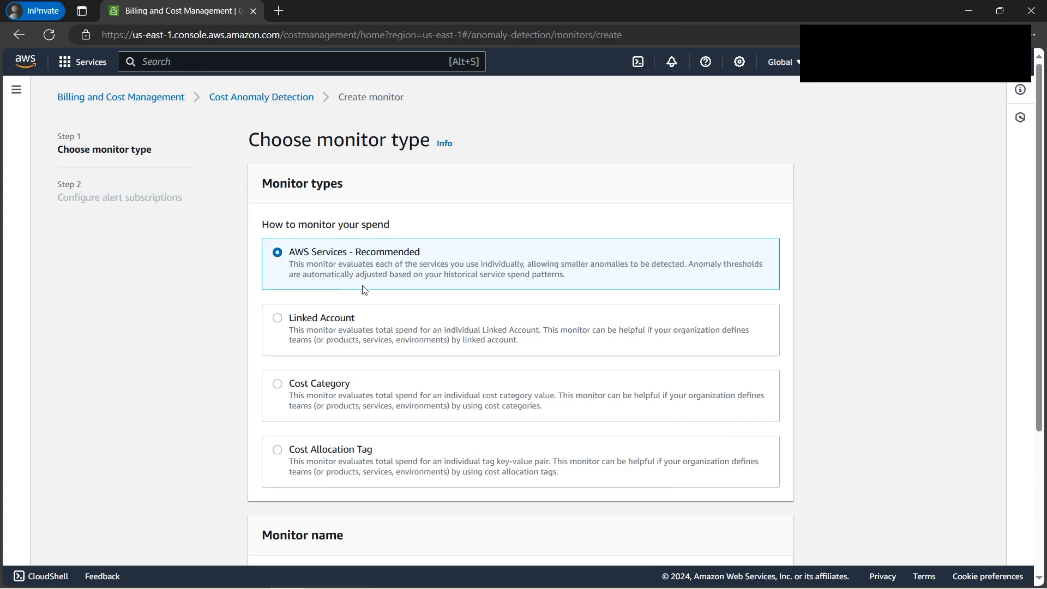
mouse_move(297, 261)
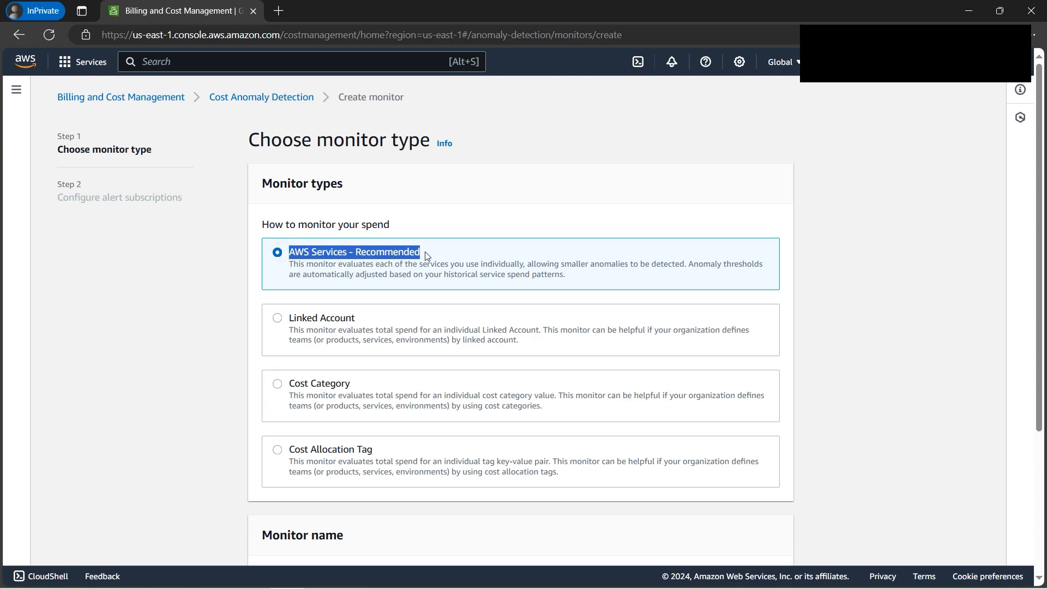
mouse_move(627, 198)
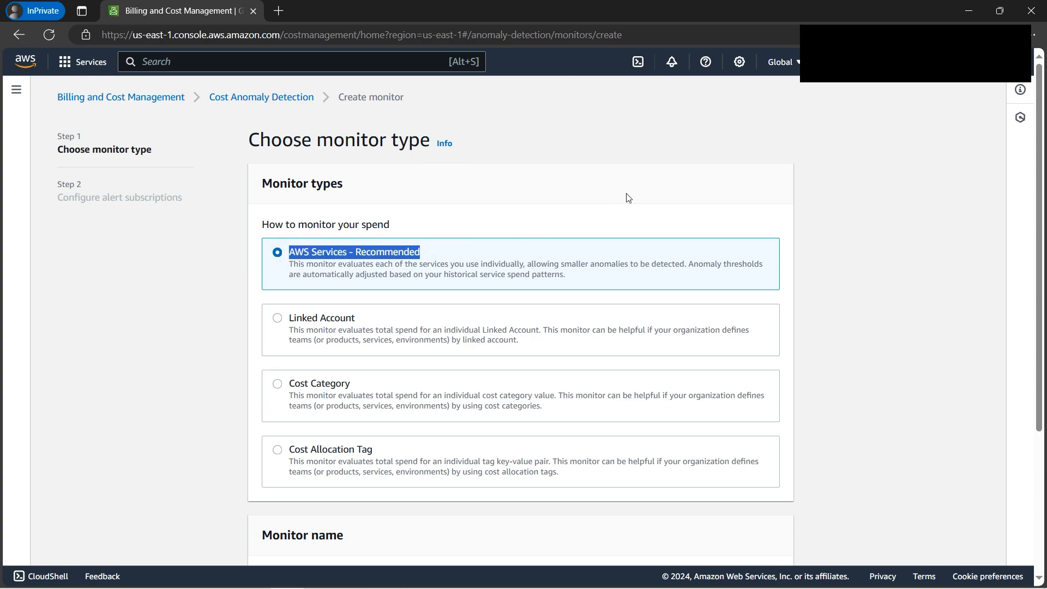
Step: Name the AWS Services monitor 'CloudGuruAmit' and continue to alert subscriptions
scroll(down, 3)
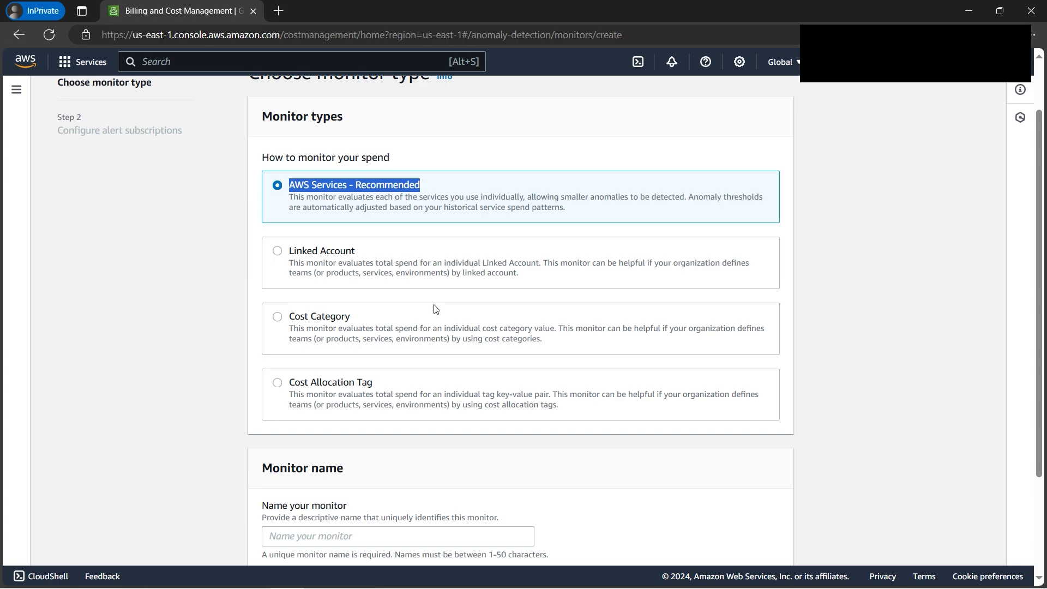
scroll(down, 3)
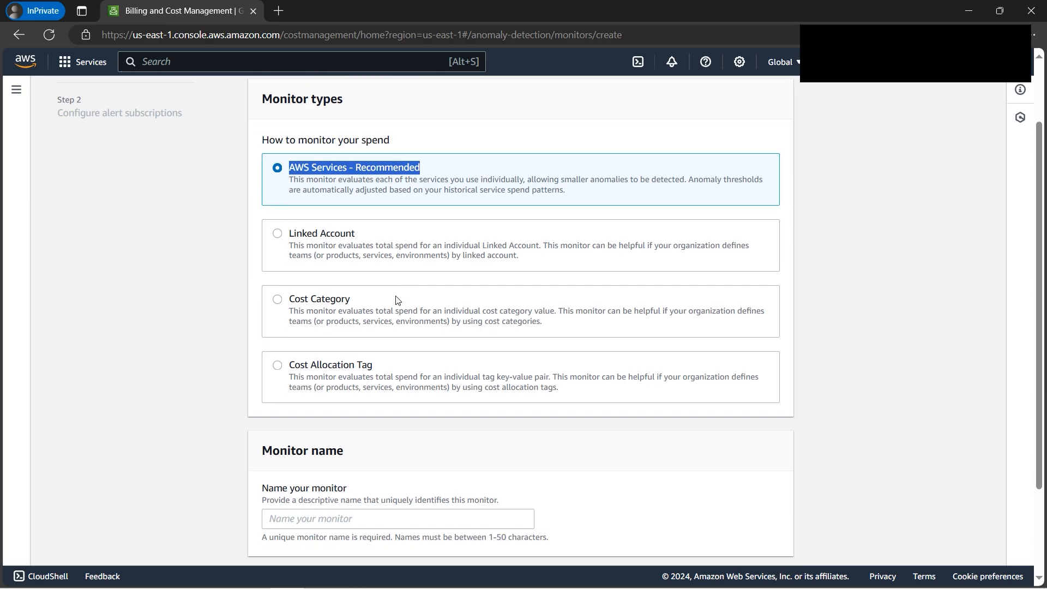
click(397, 399)
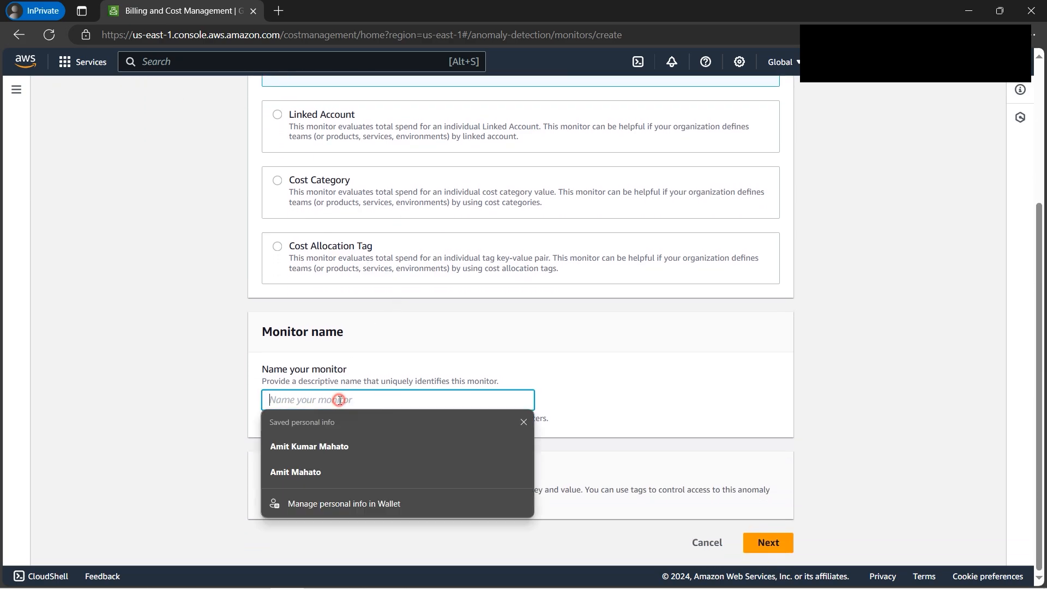
text(CloudGuru)
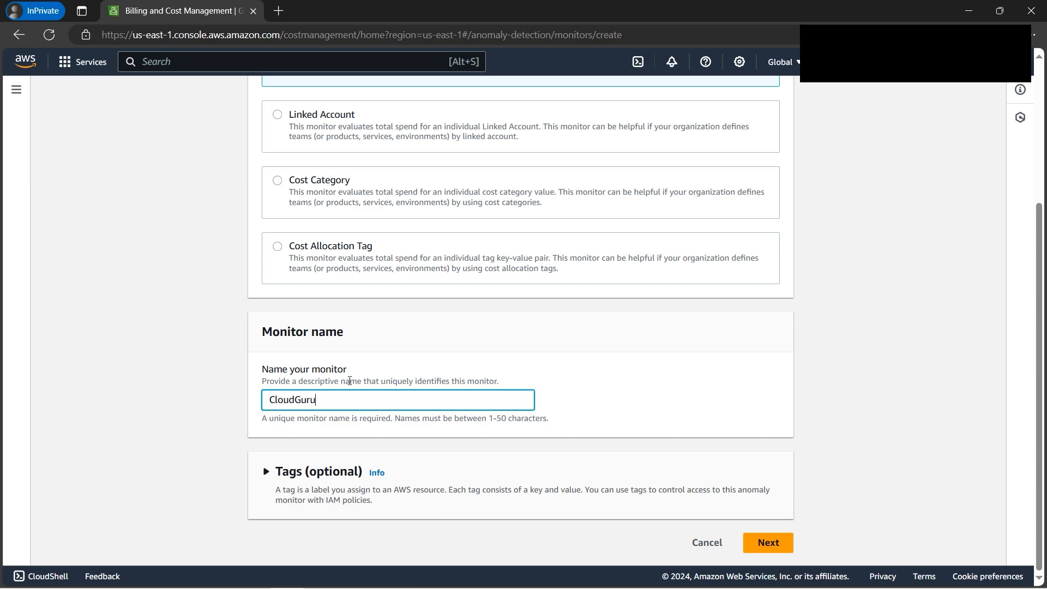
text(Amit)
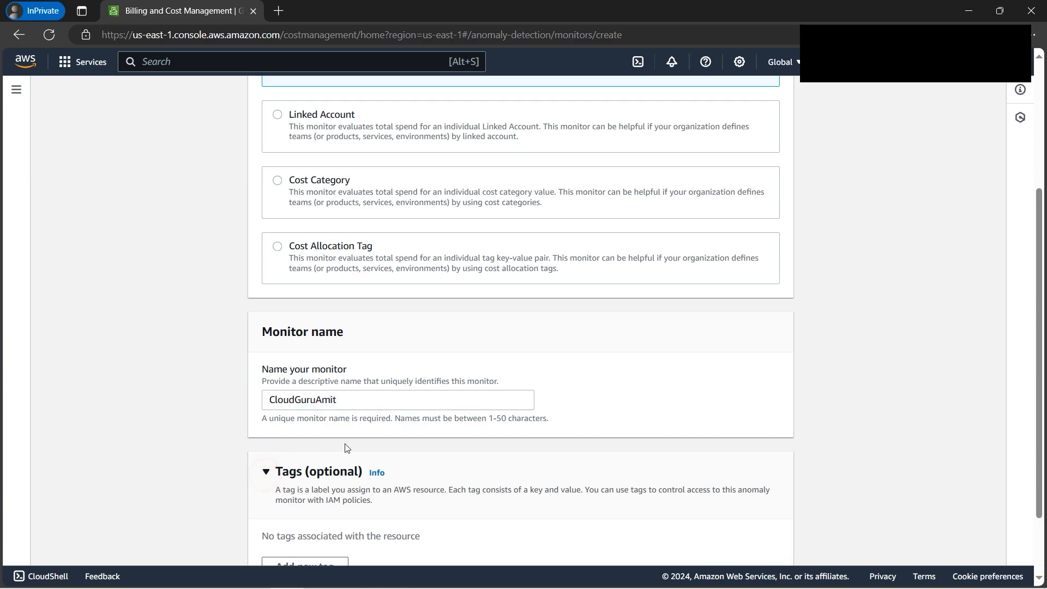
scroll(down, 3)
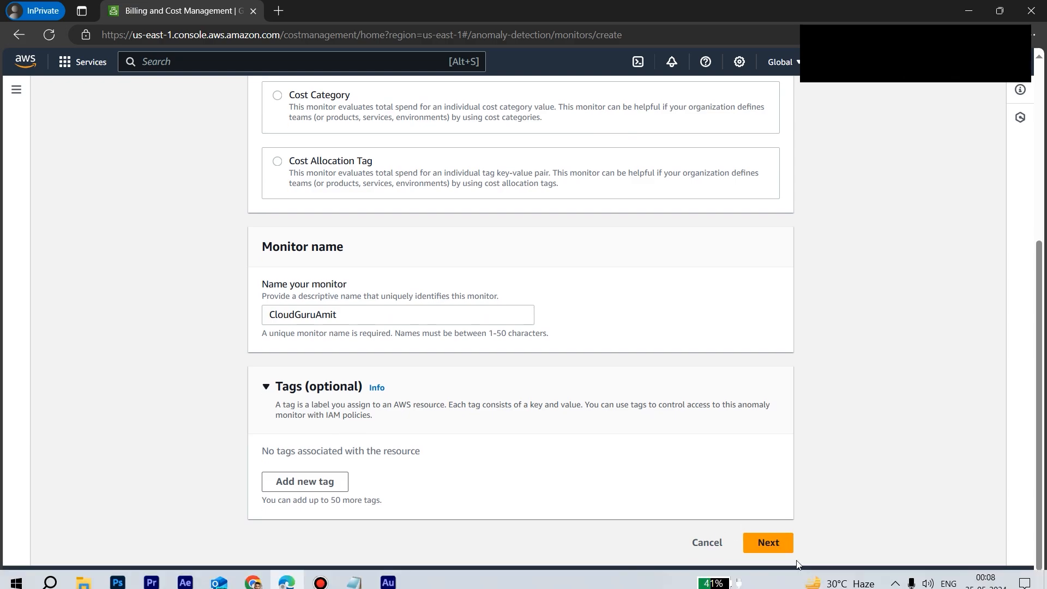
click(767, 542)
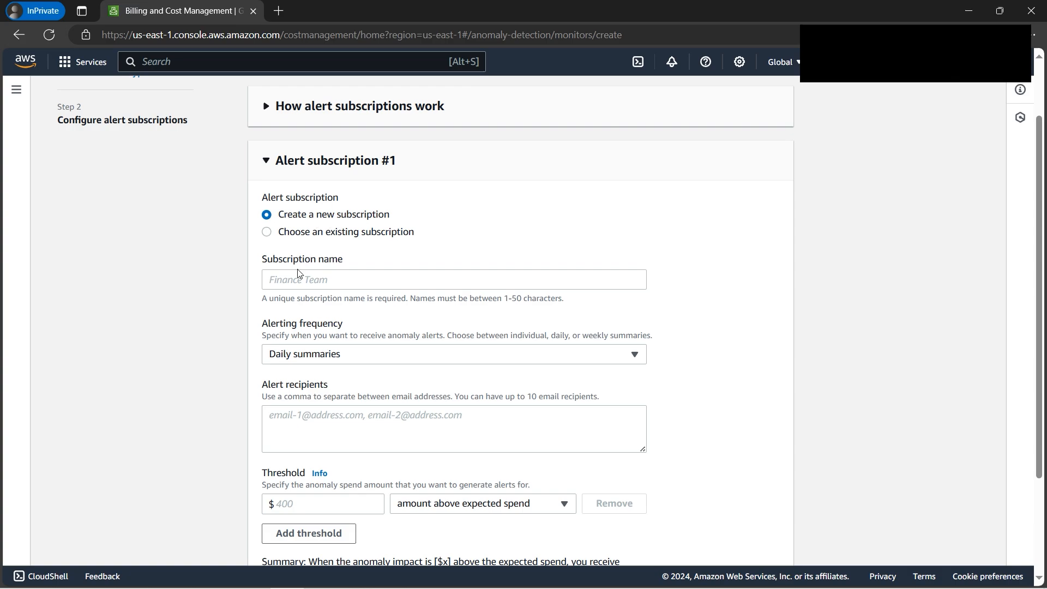
click(453, 279)
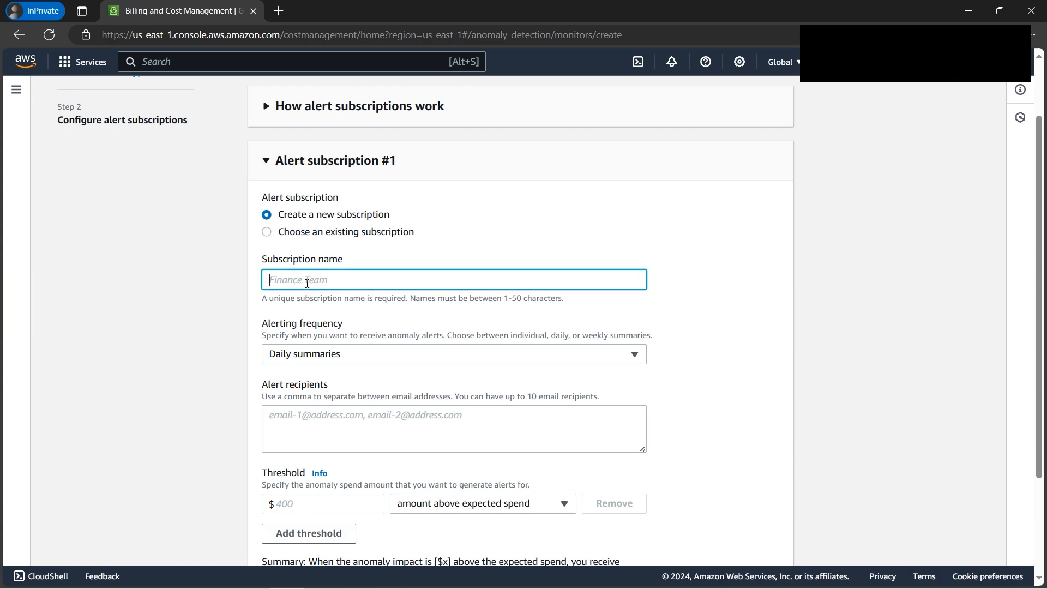
text(Cloud)
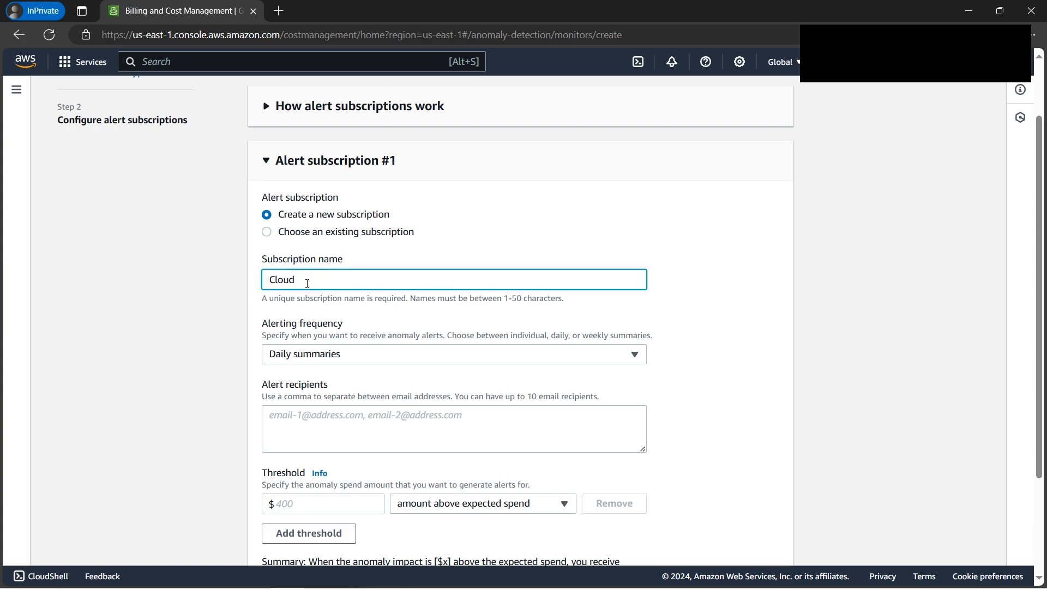
text(Team)
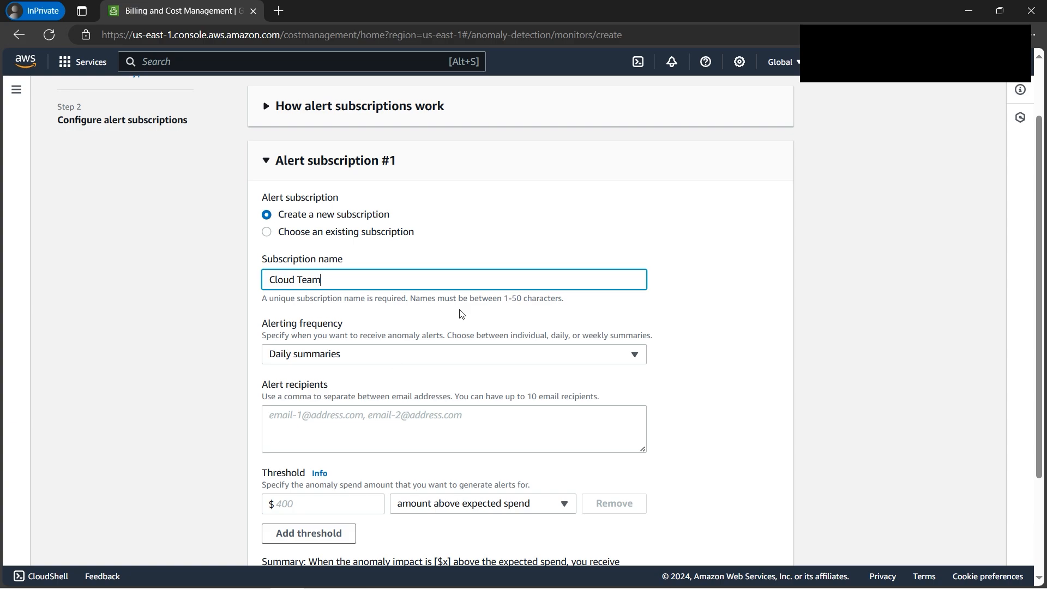
mouse_move(465, 353)
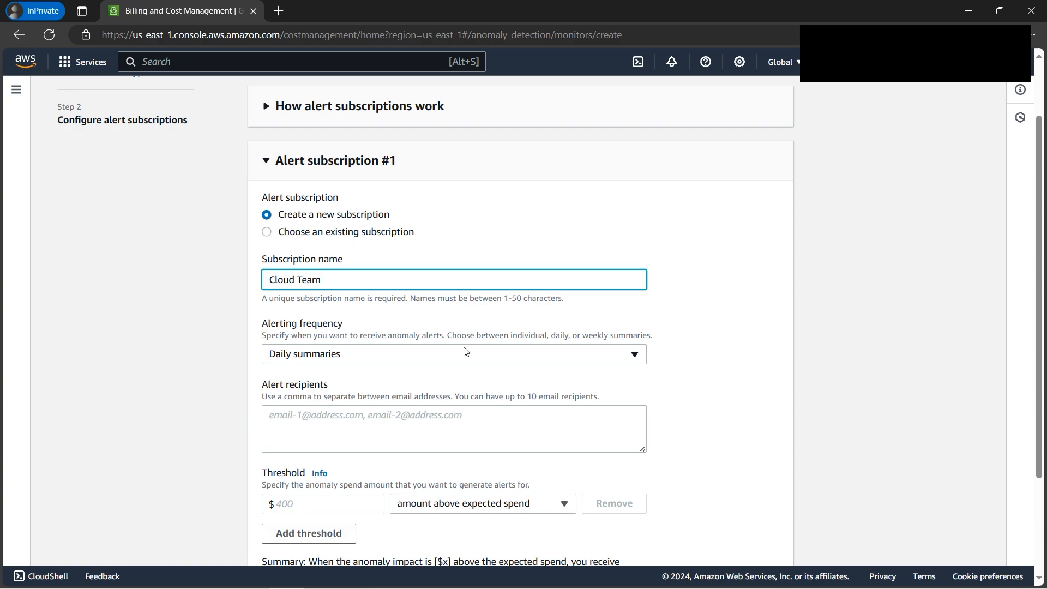
click(454, 354)
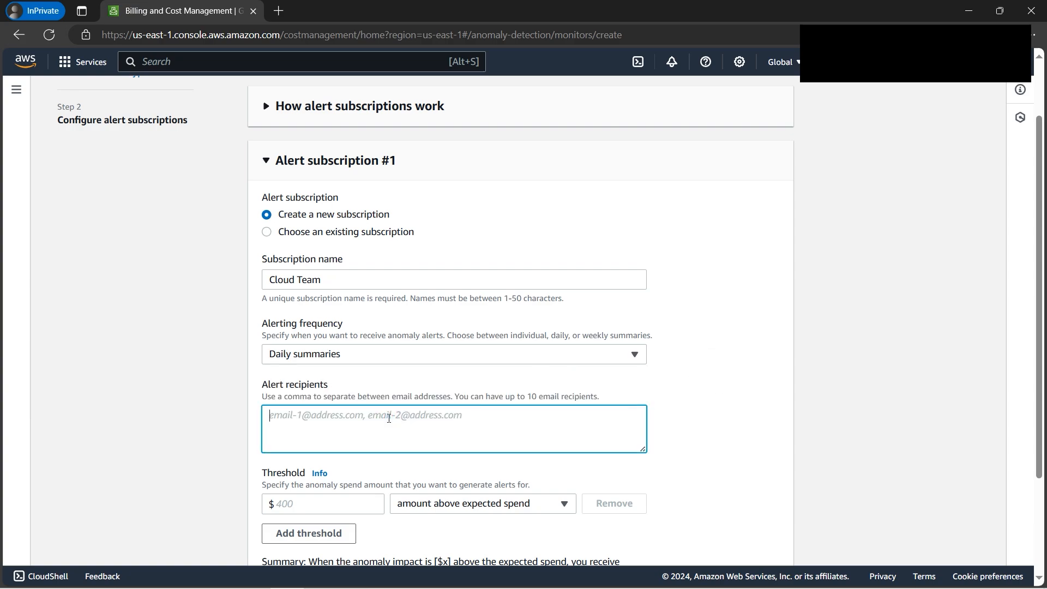
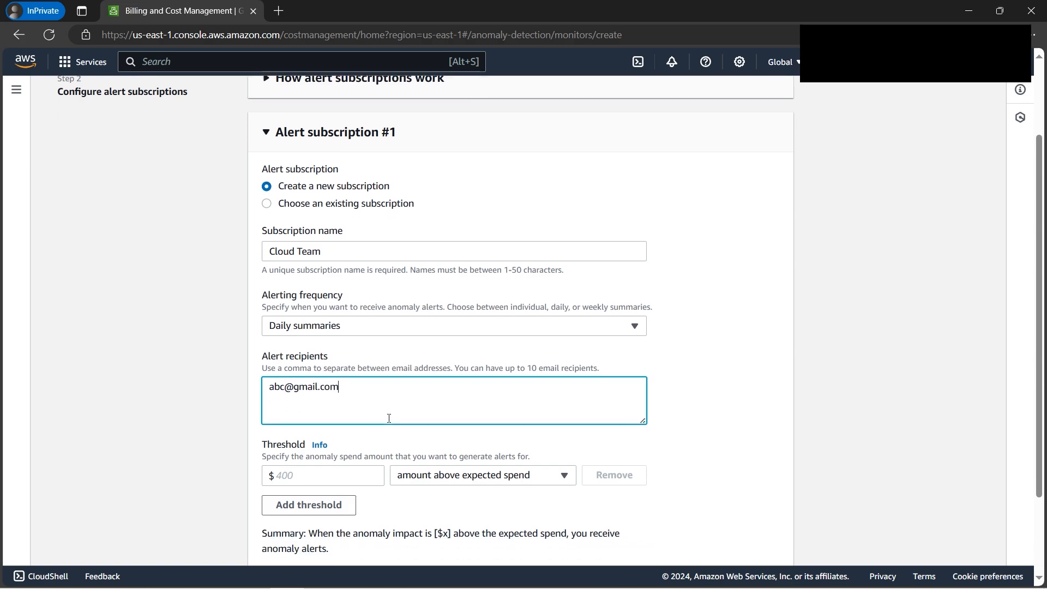
Step: Set the alert threshold to $19, then cancel the monitor back to the overview
scroll(down, 3)
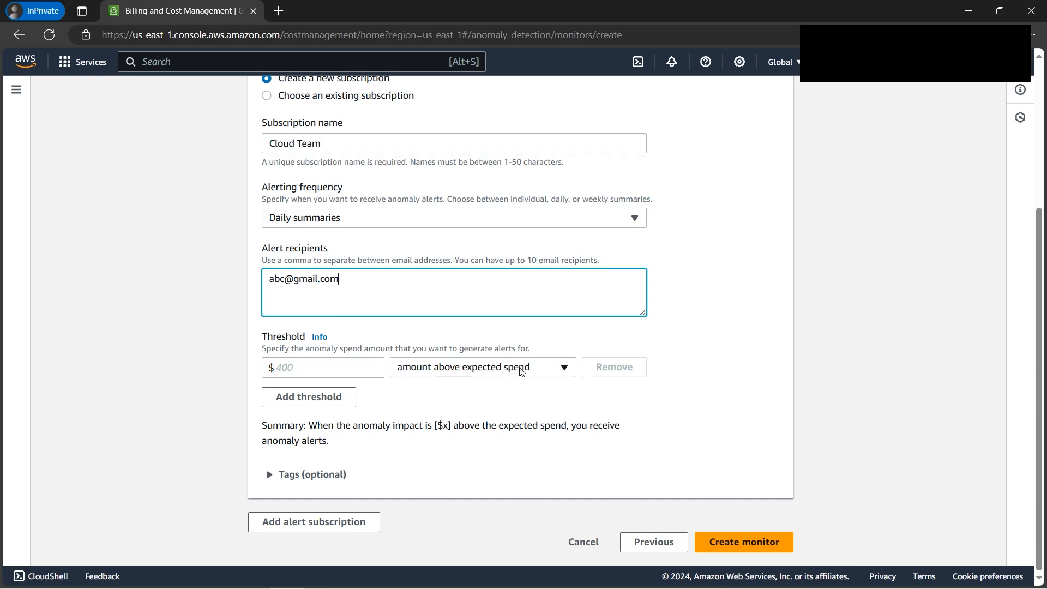
click(323, 368)
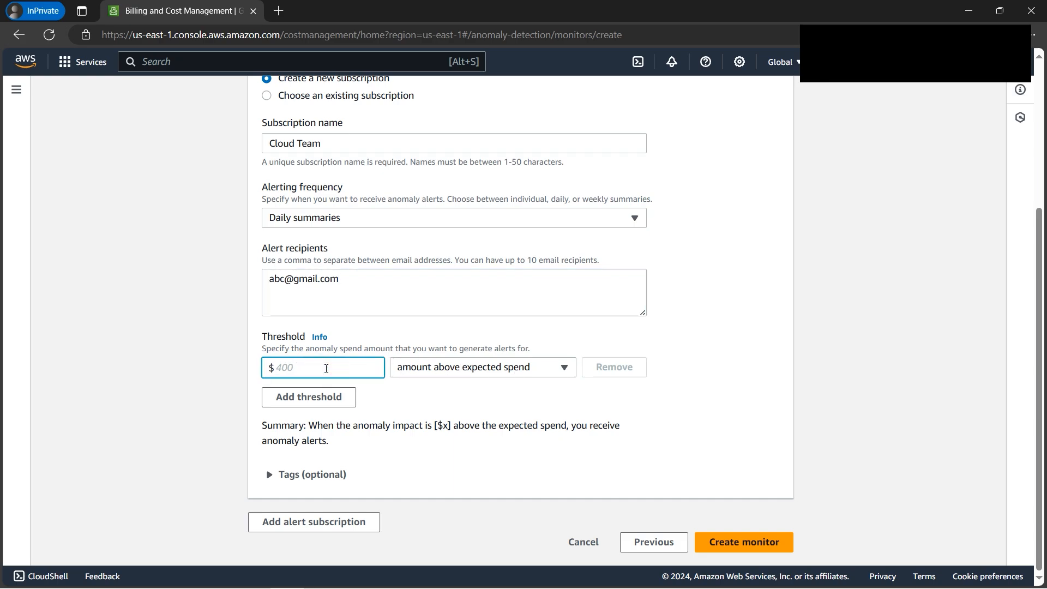
text(19)
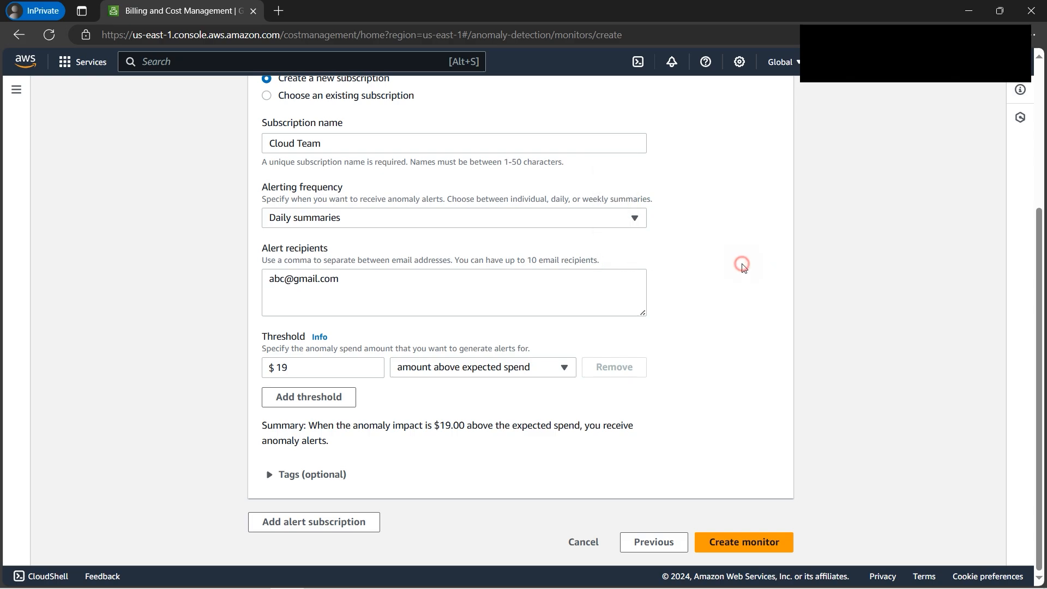
mouse_move(677, 545)
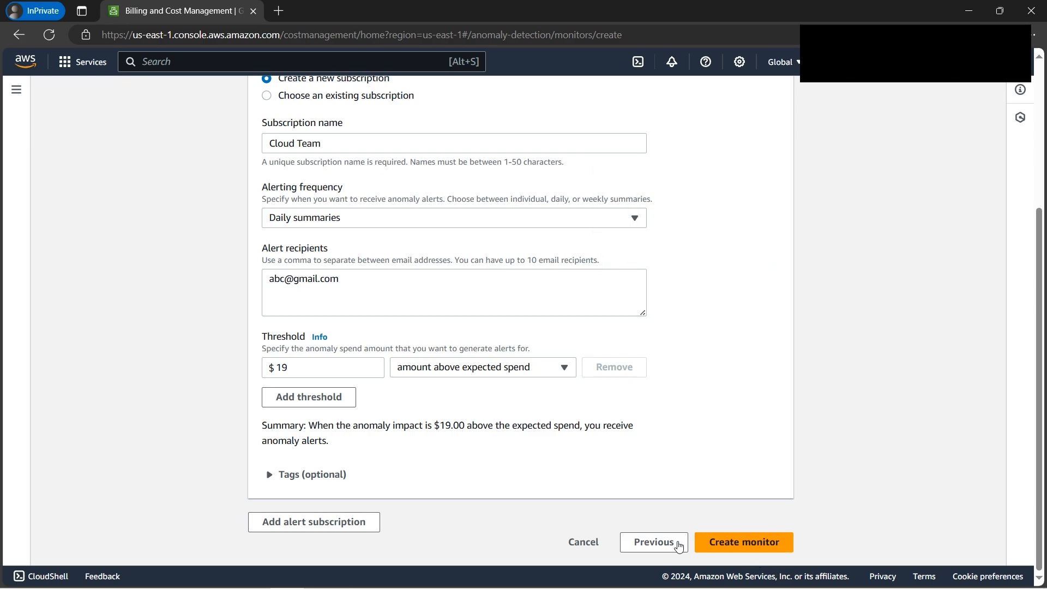
click(743, 542)
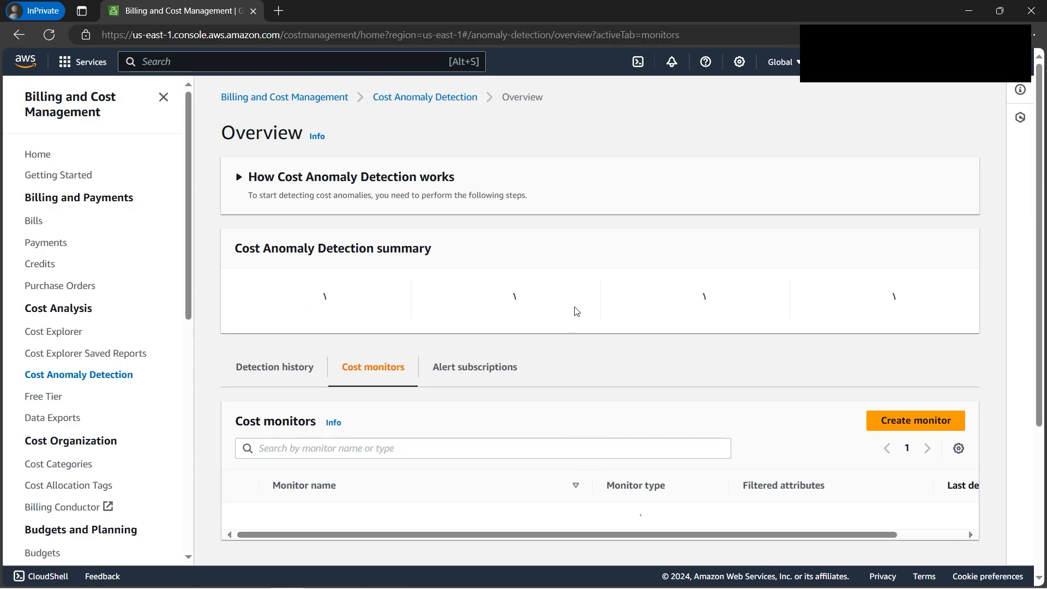